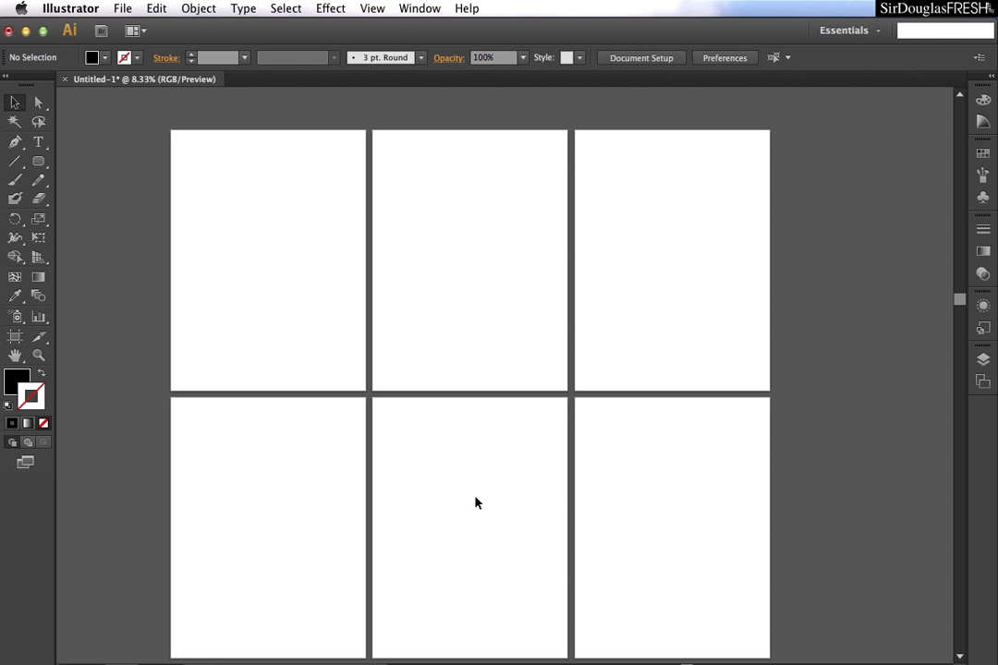
pyautogui.moveTo(401, 467)
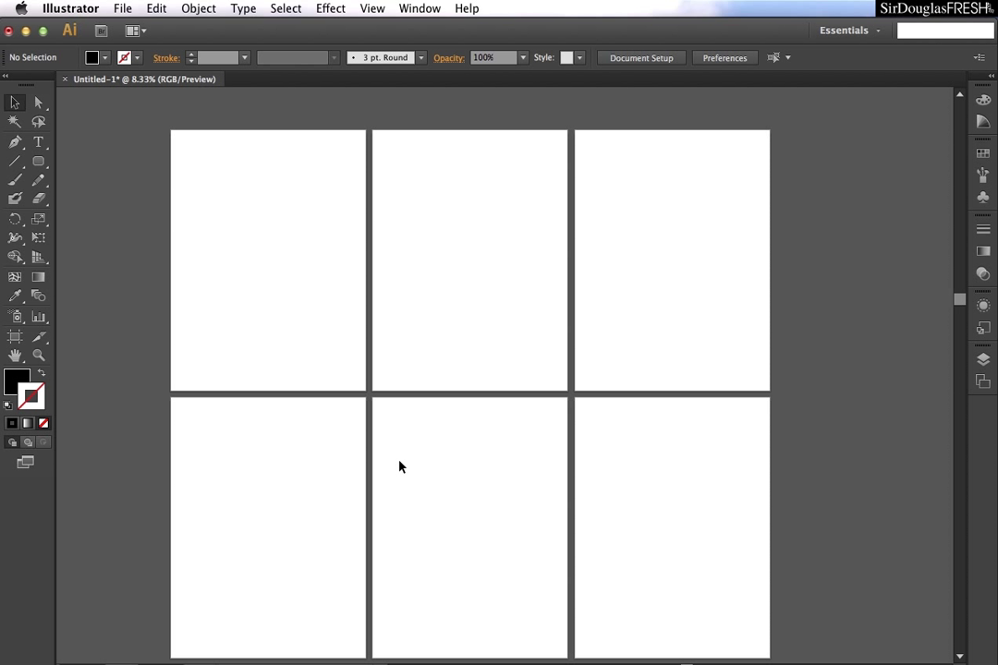
# Open Document Setup from the File menu, then reopen it from the Control bar.
pyautogui.click(122, 8)
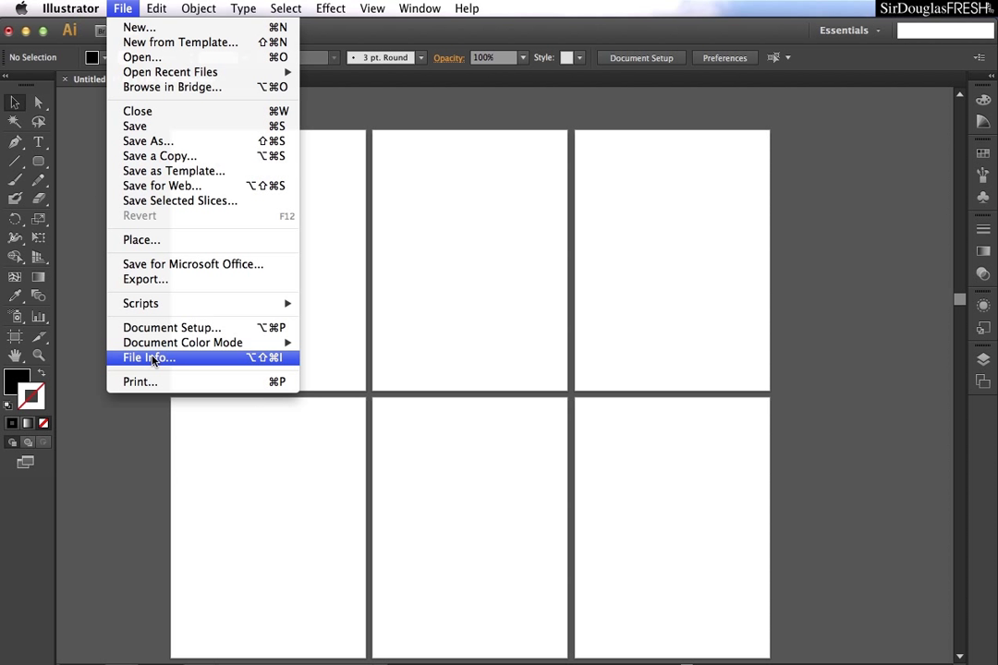
pyautogui.click(172, 328)
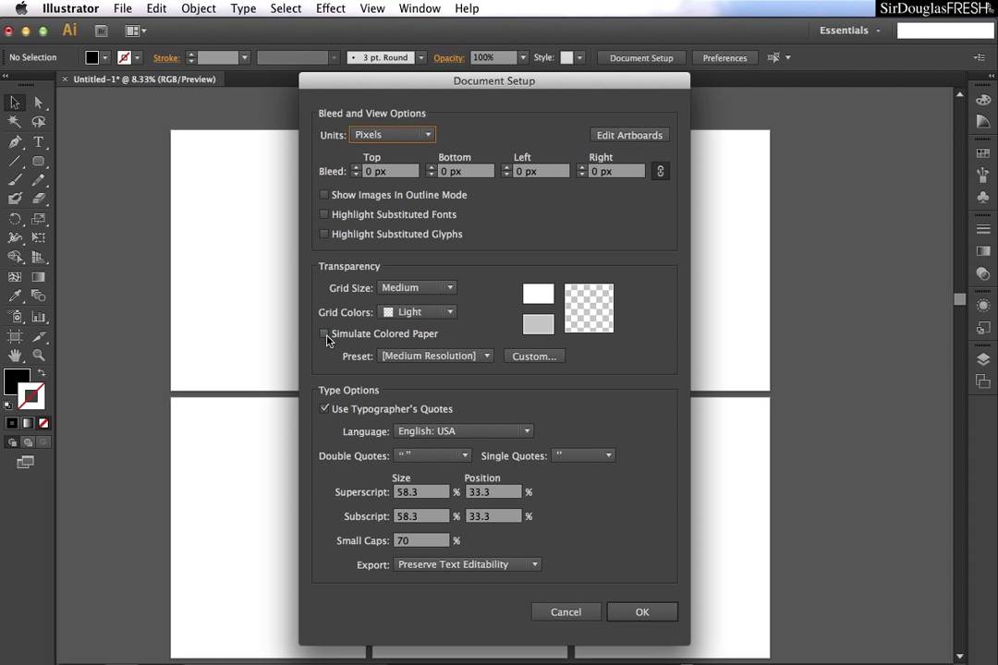
pyautogui.moveTo(493, 81); pyautogui.dragTo(482, 77)
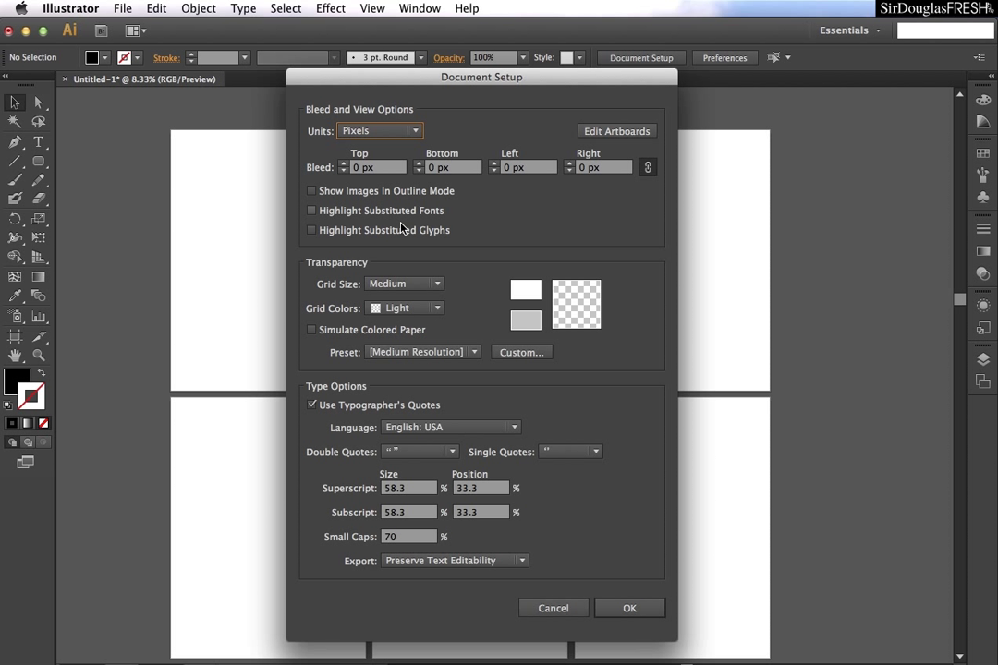
pyautogui.moveTo(363, 364)
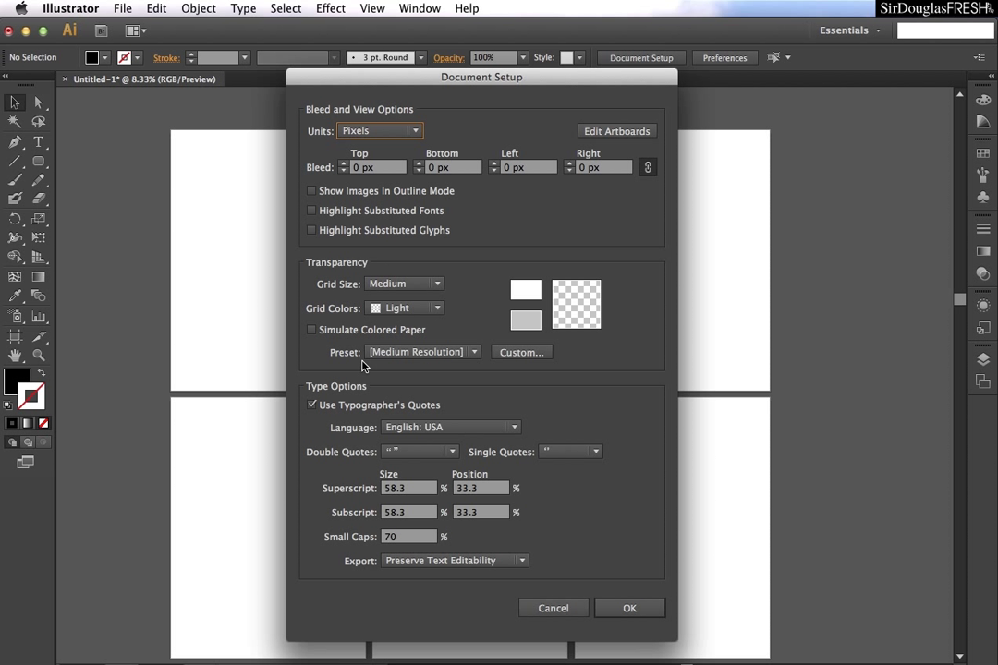
pyautogui.moveTo(418, 147)
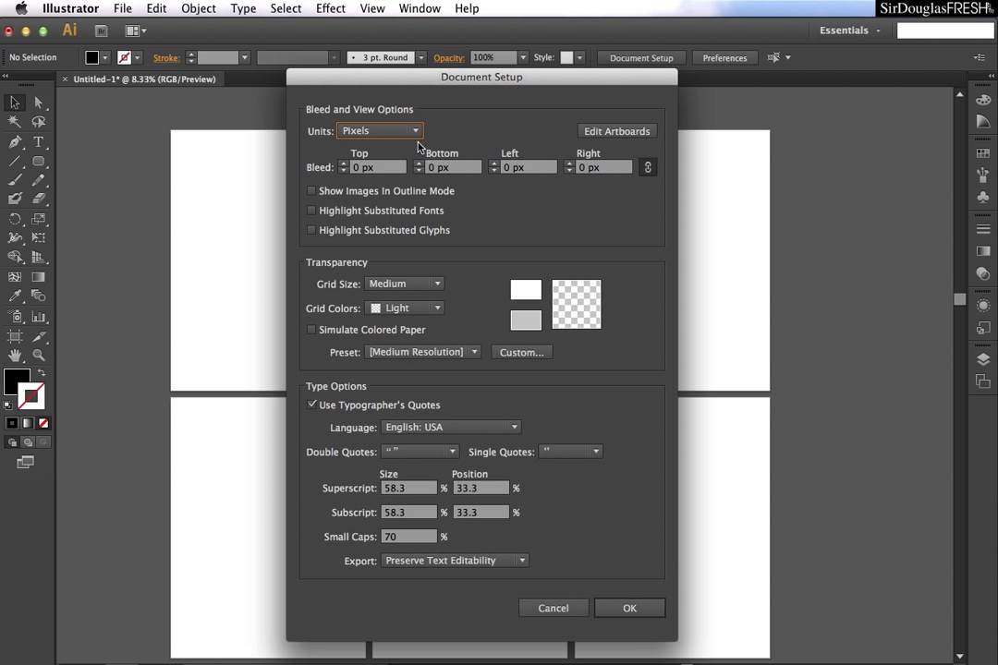
pyautogui.moveTo(404, 137)
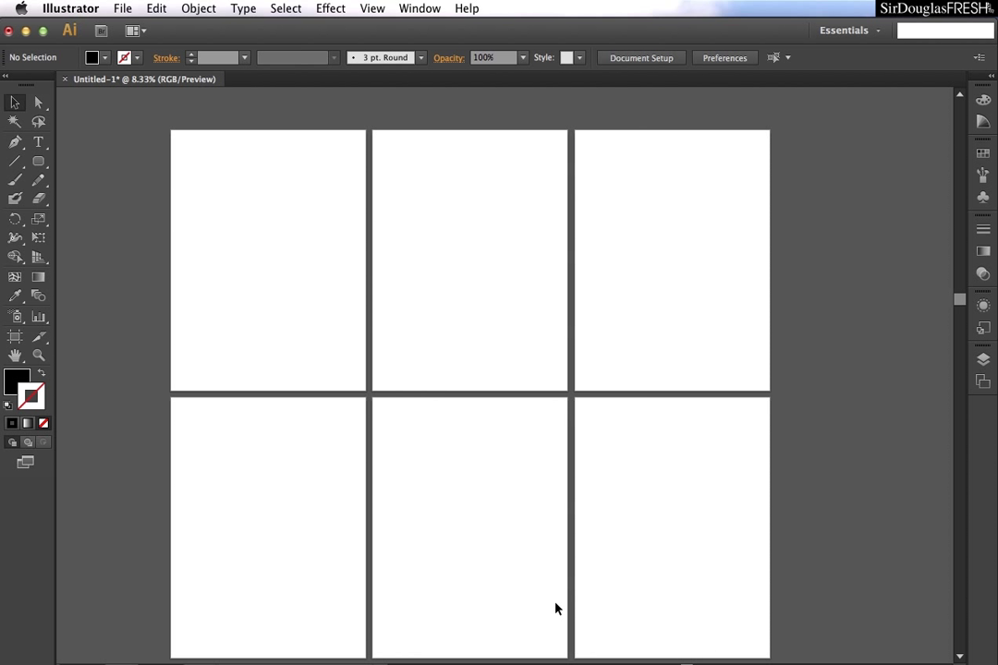
pyautogui.click(724, 58)
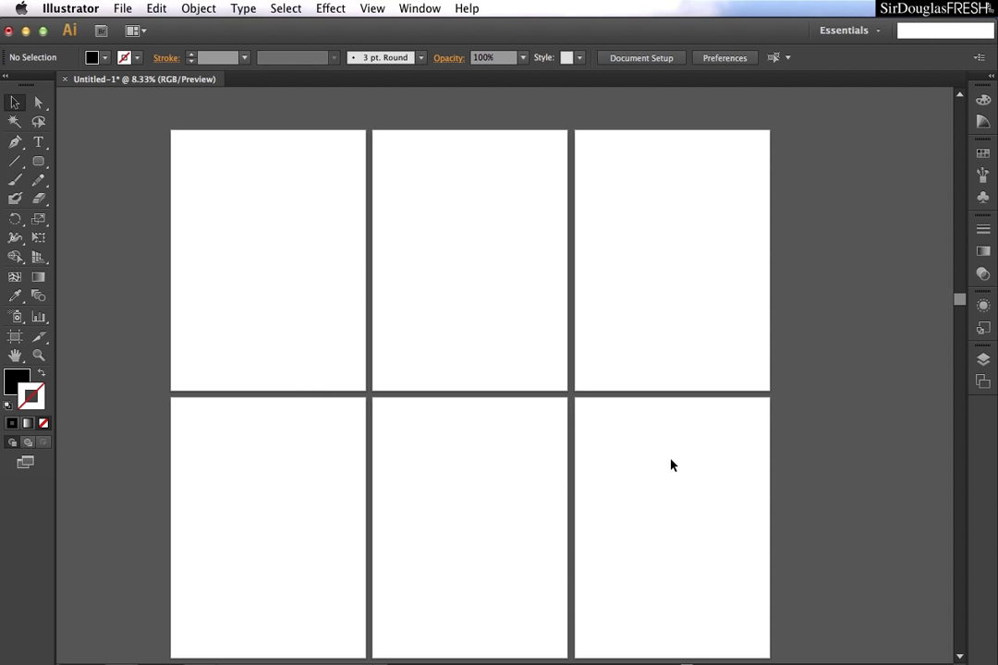
pyautogui.click(640, 57)
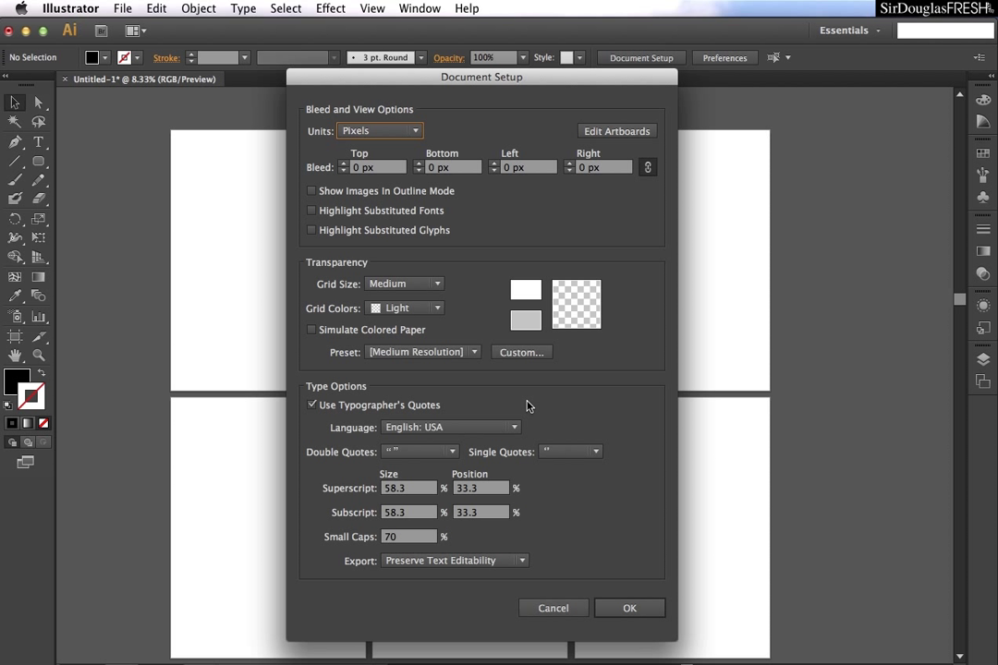
pyautogui.moveTo(570, 176)
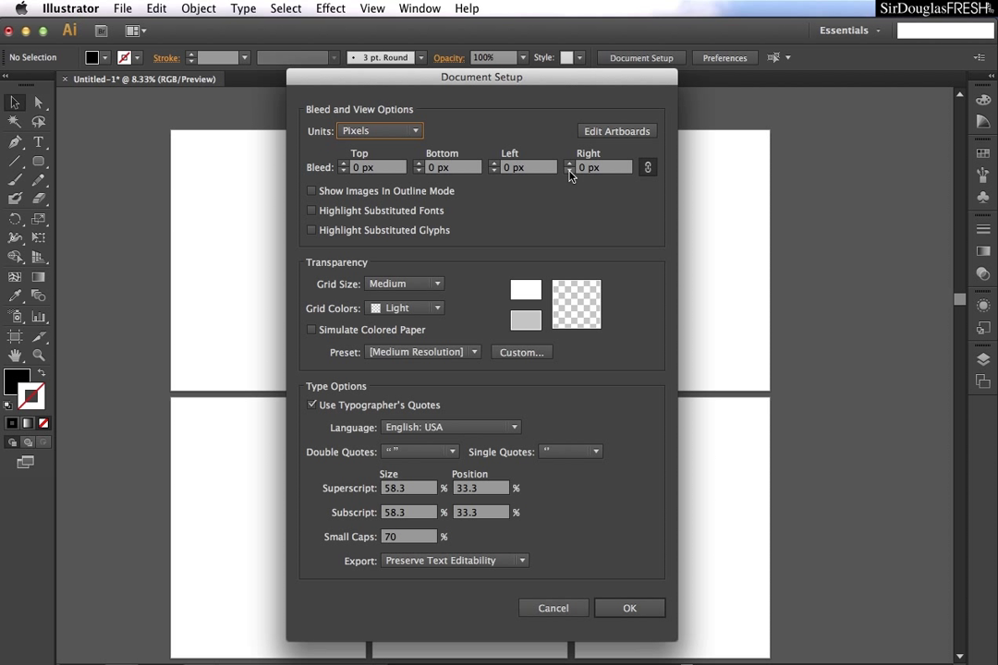
pyautogui.moveTo(317, 182)
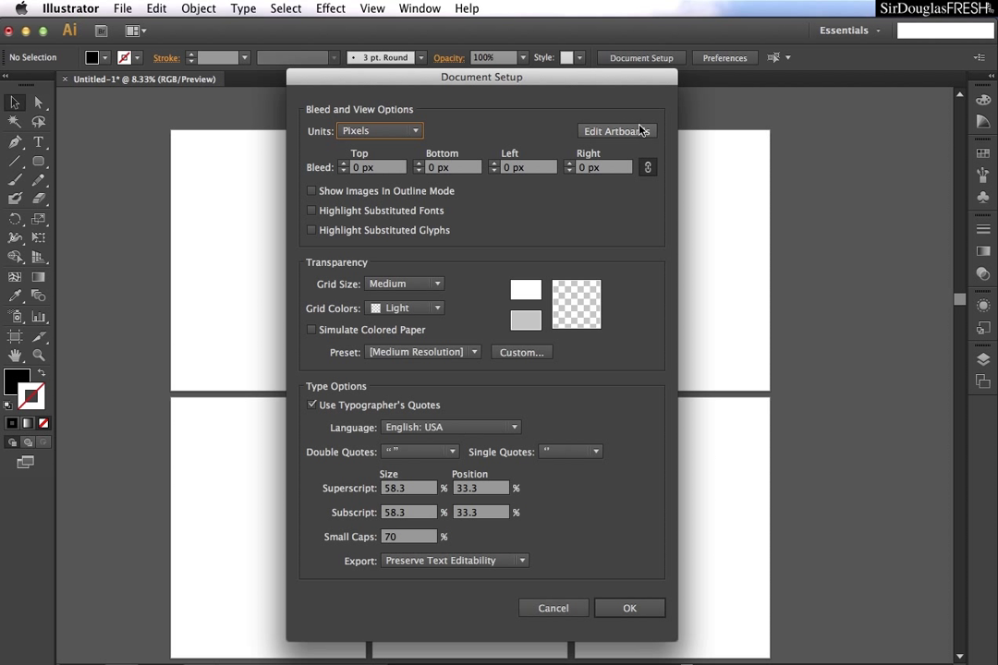
pyautogui.moveTo(634, 130)
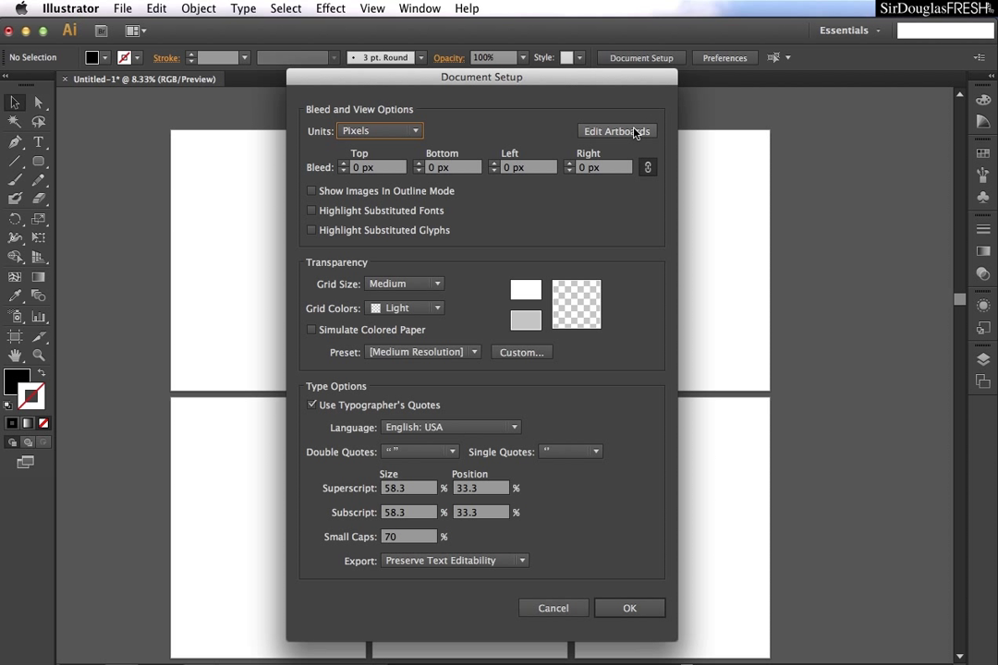
pyautogui.moveTo(635, 131)
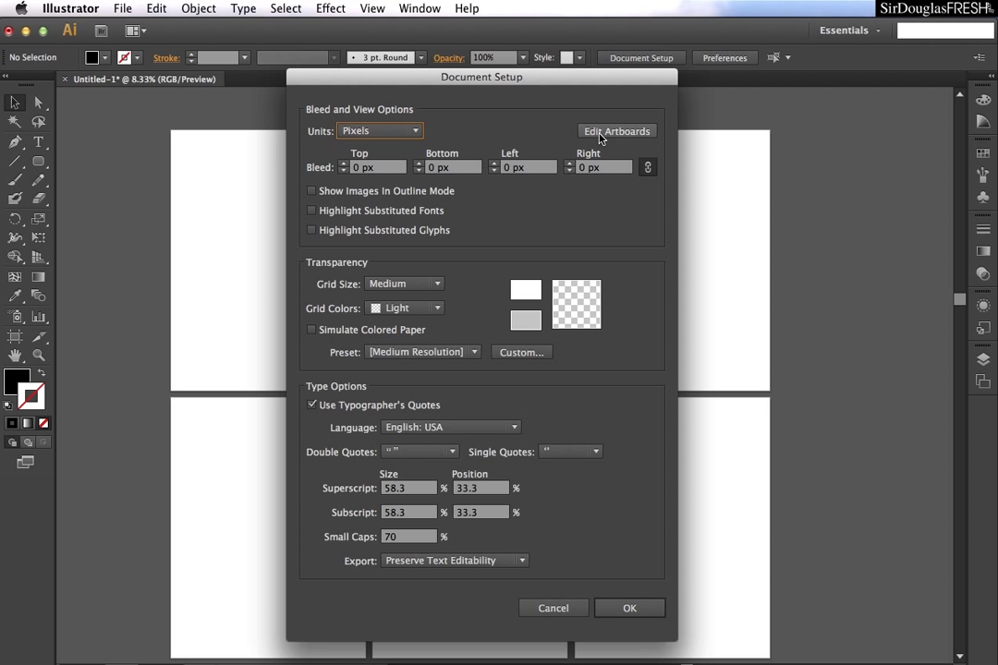
pyautogui.moveTo(32, 351)
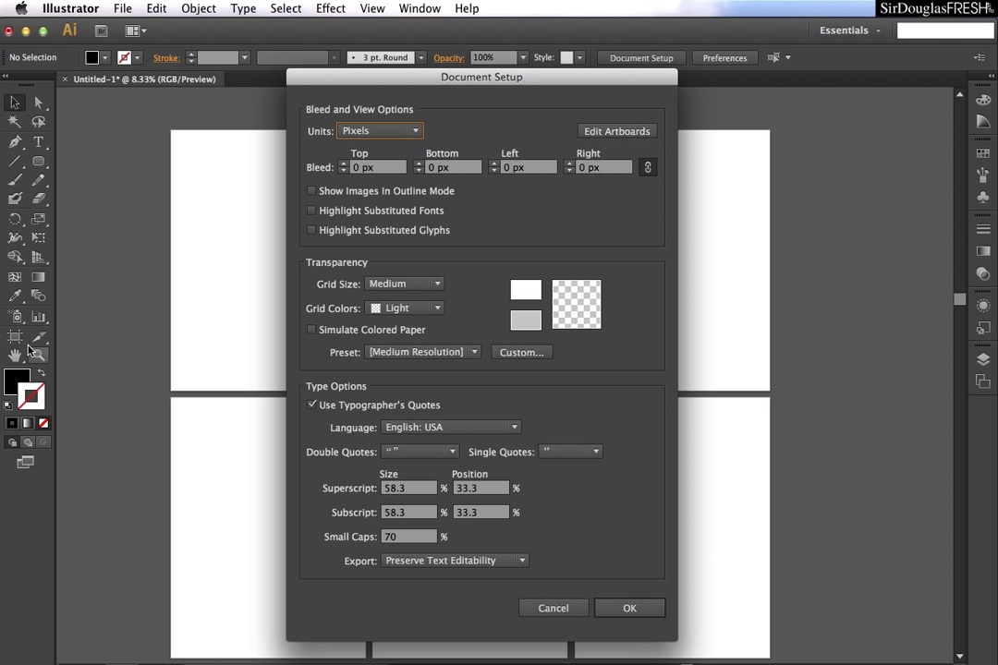
pyautogui.moveTo(15, 339)
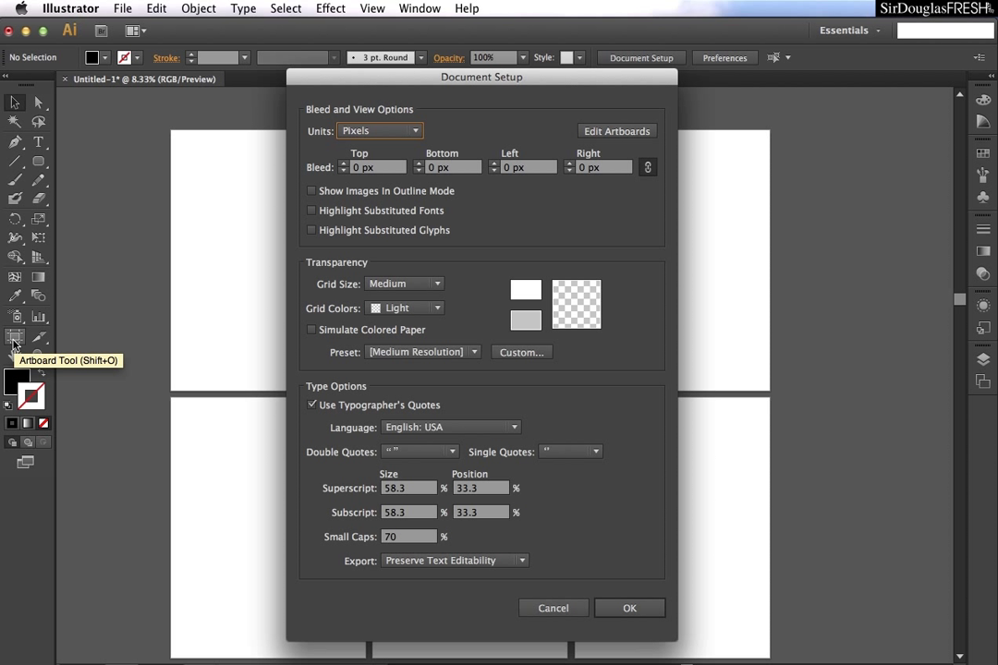
pyautogui.moveTo(356, 197)
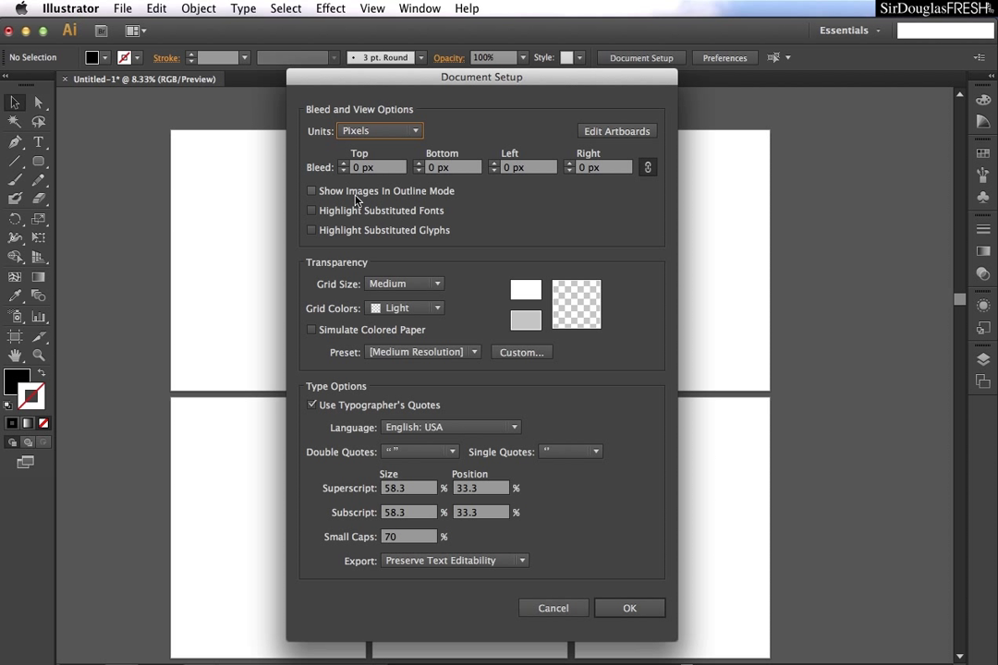
pyautogui.moveTo(331, 194)
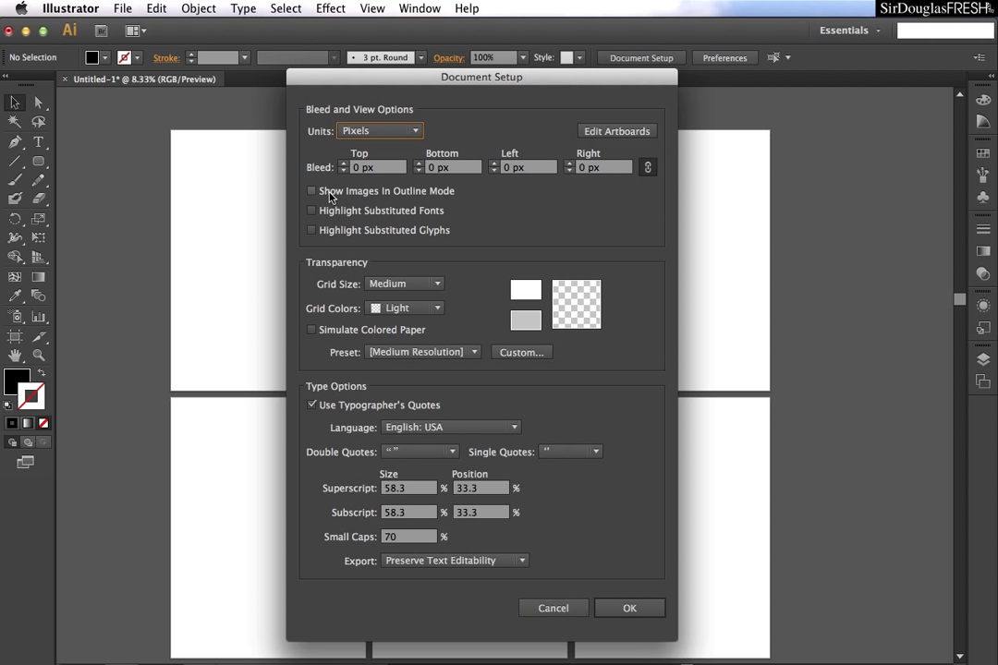
pyautogui.click(311, 191)
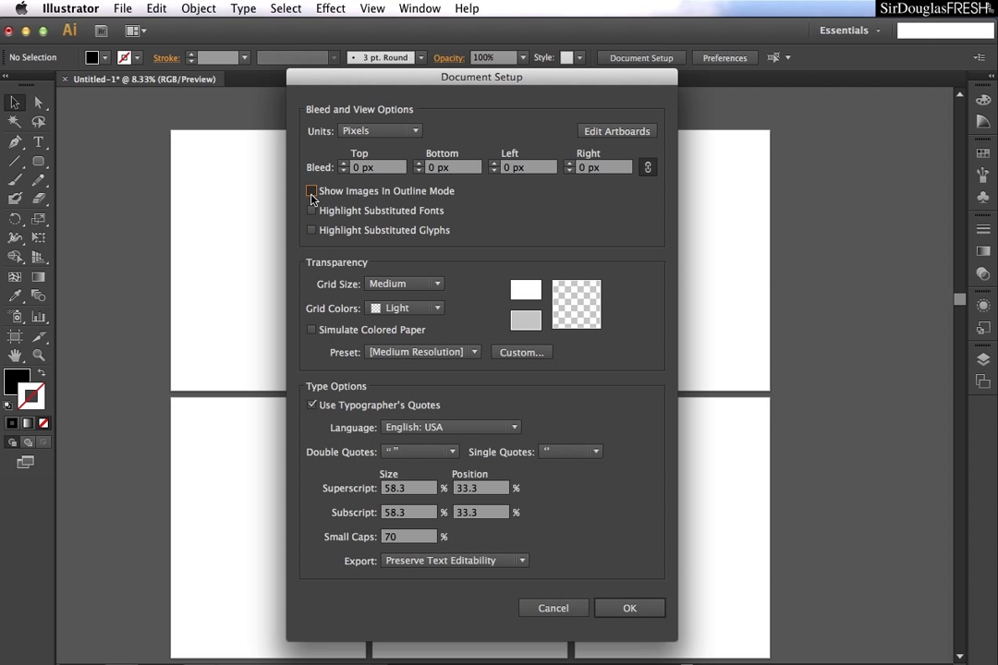
pyautogui.click(312, 191)
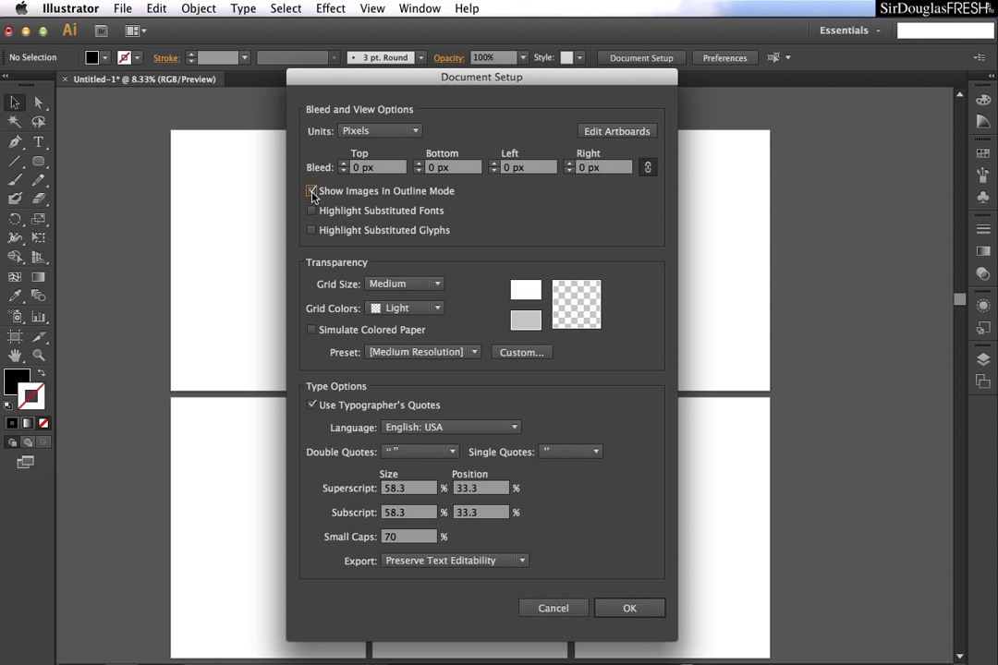
pyautogui.click(312, 190)
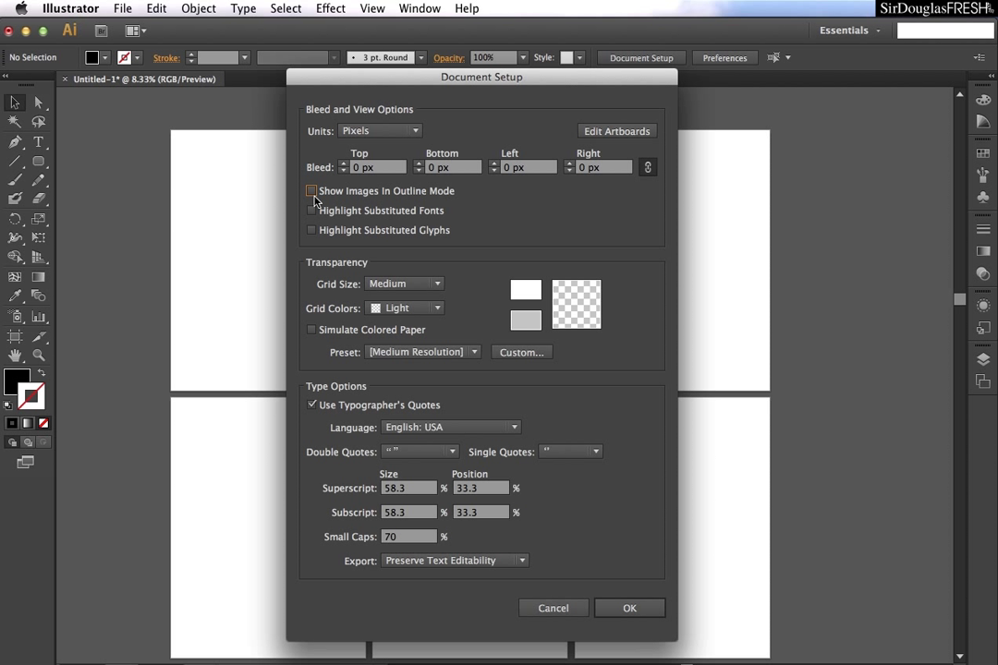
pyautogui.moveTo(481, 213)
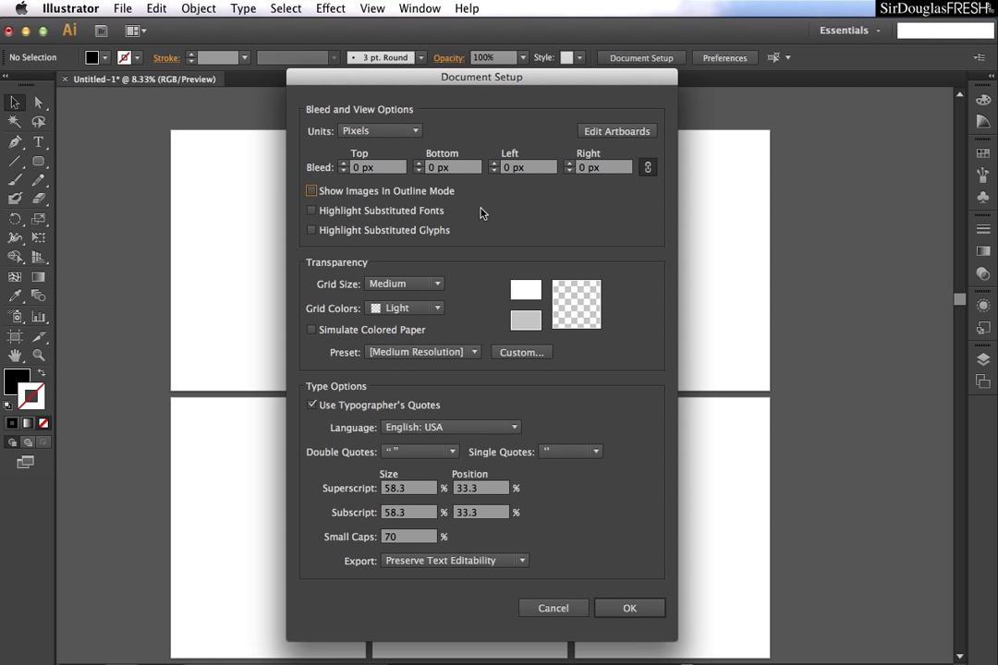
pyautogui.moveTo(365, 220)
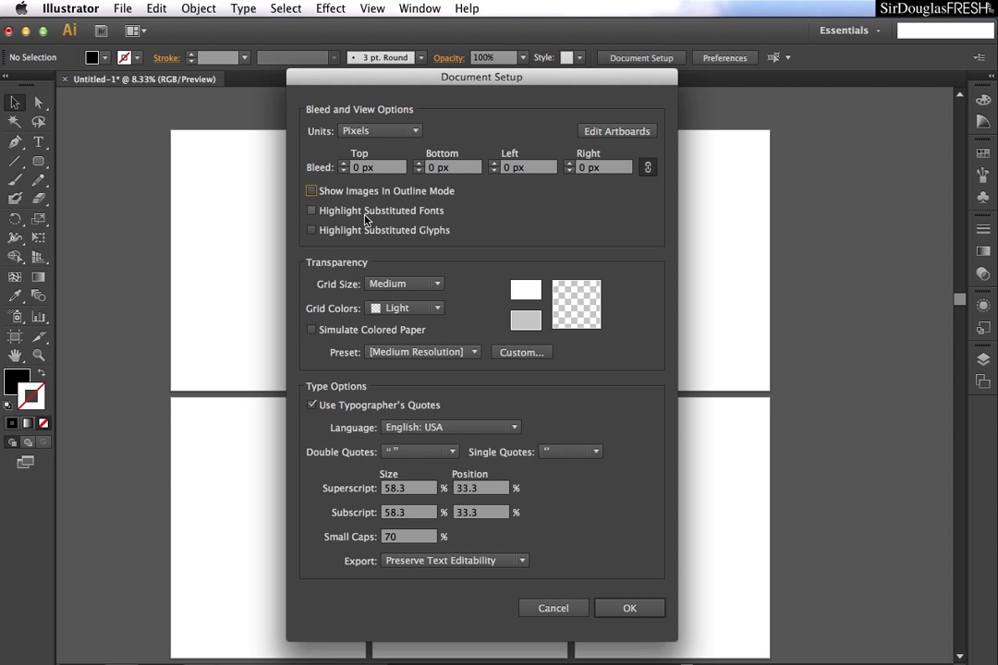
pyautogui.moveTo(331, 220)
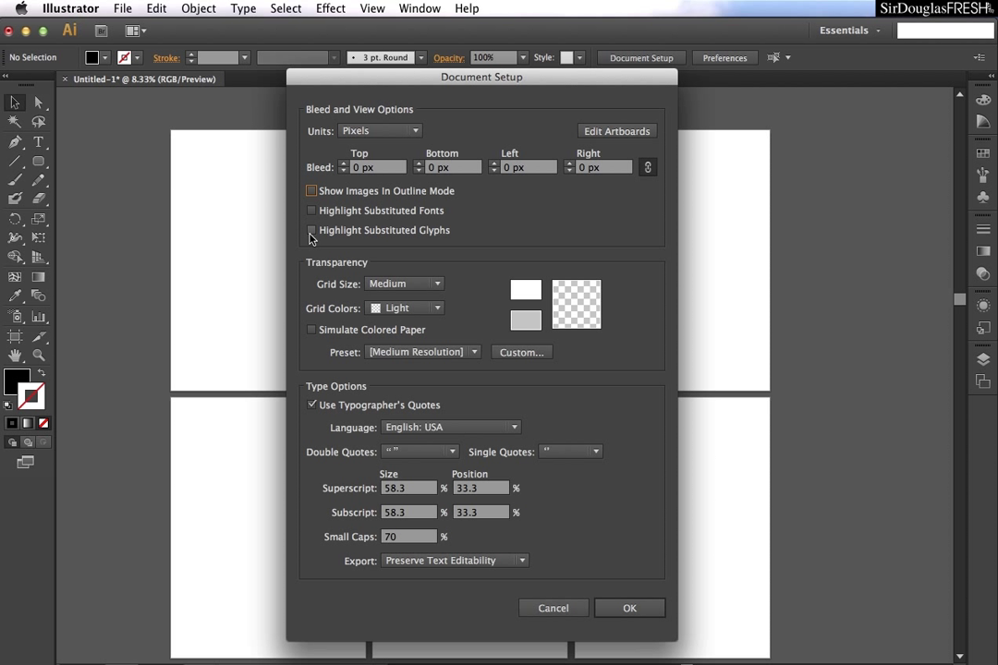
pyautogui.moveTo(432, 235)
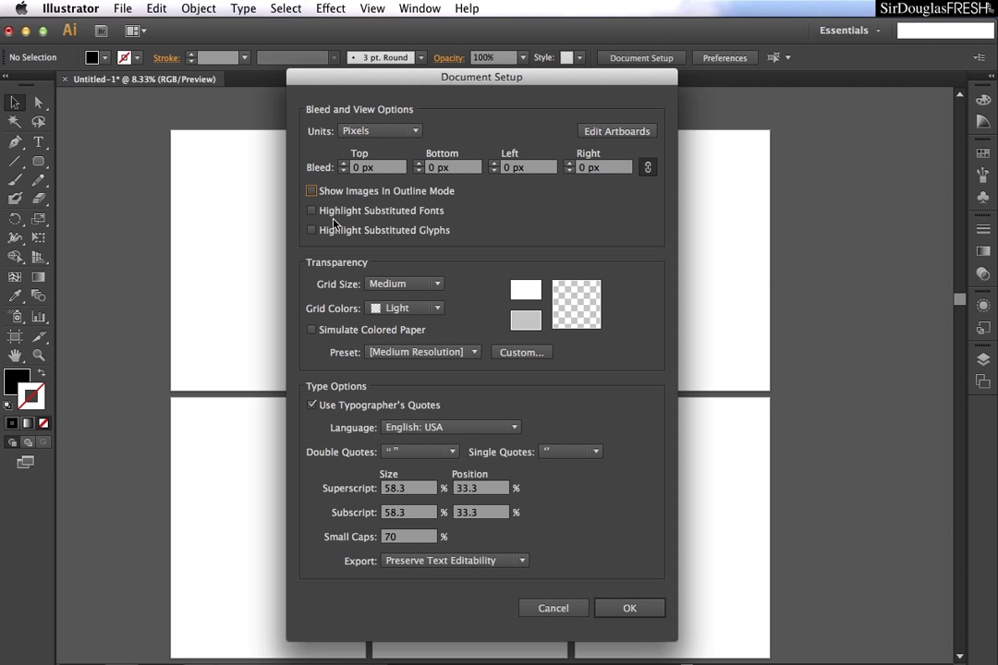
pyautogui.click(312, 230)
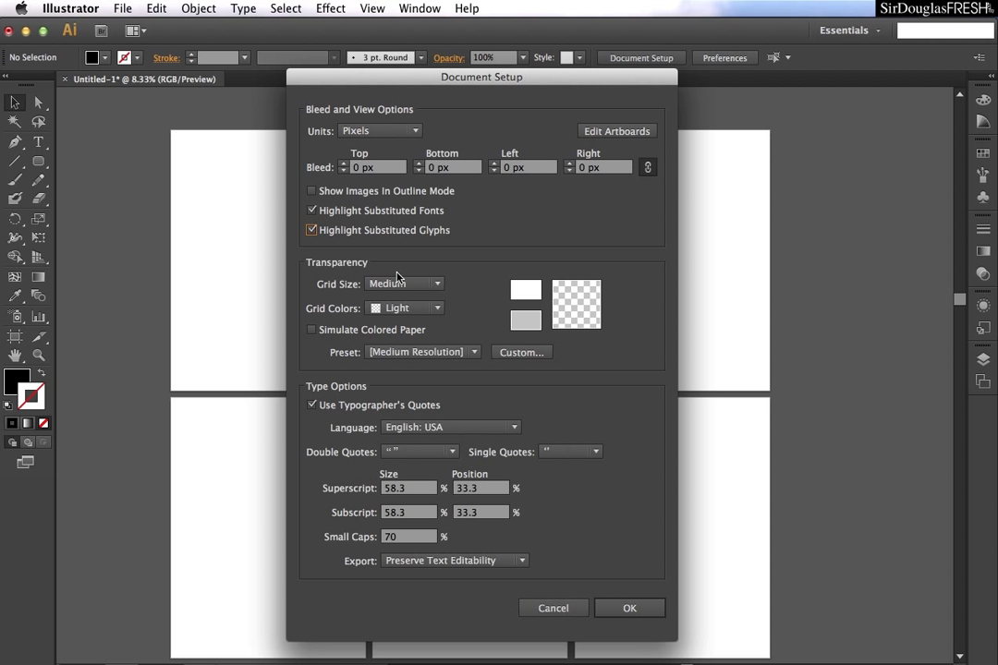
pyautogui.click(313, 230)
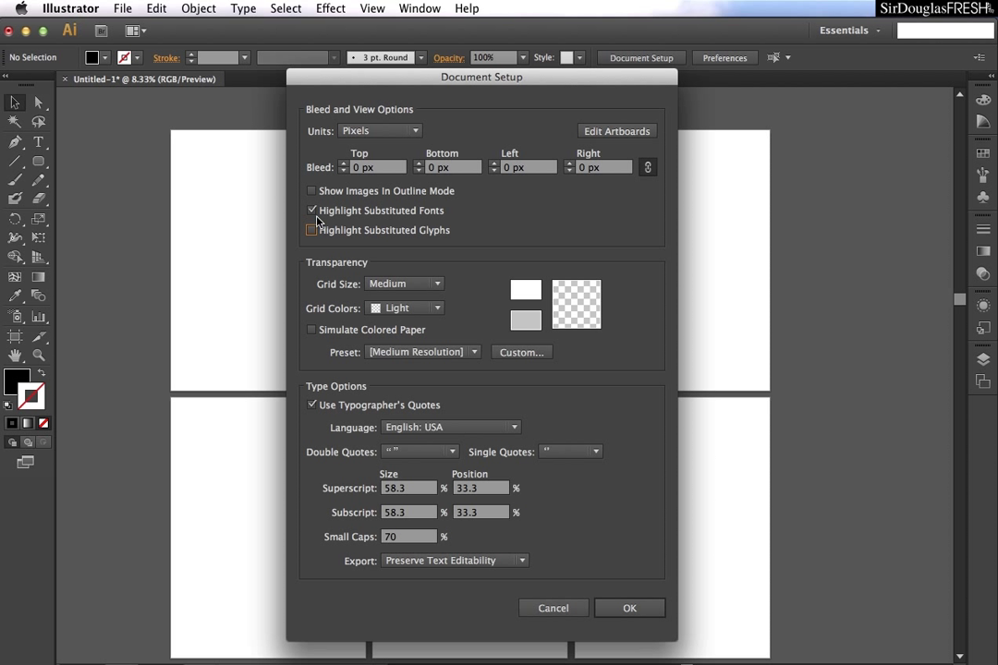
pyautogui.click(313, 210)
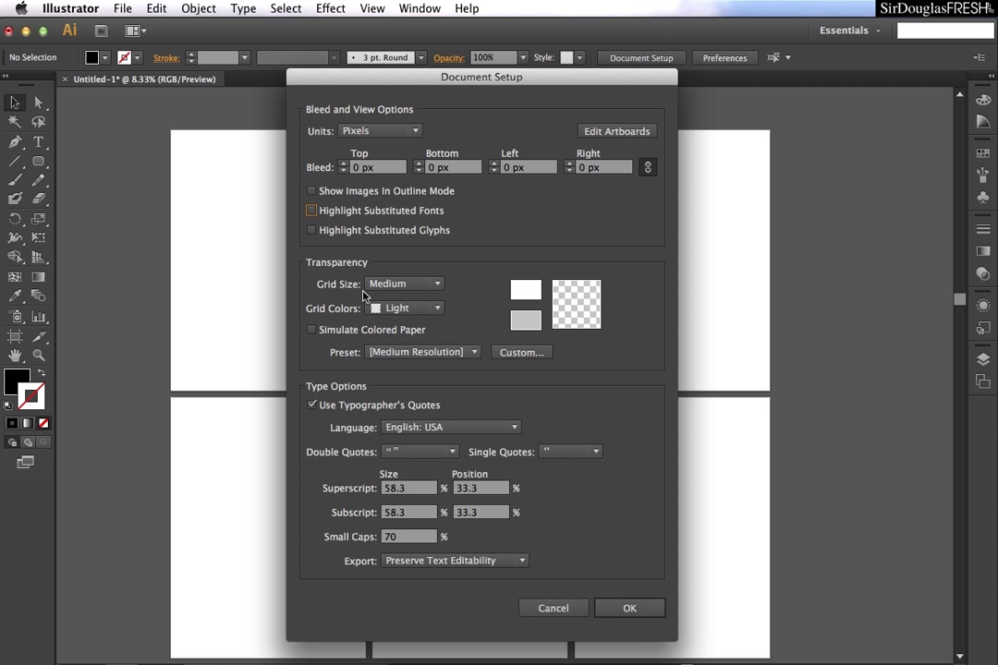
# Apply a Small transparency grid, then reopen Document Setup and apply Large.
pyautogui.click(404, 284)
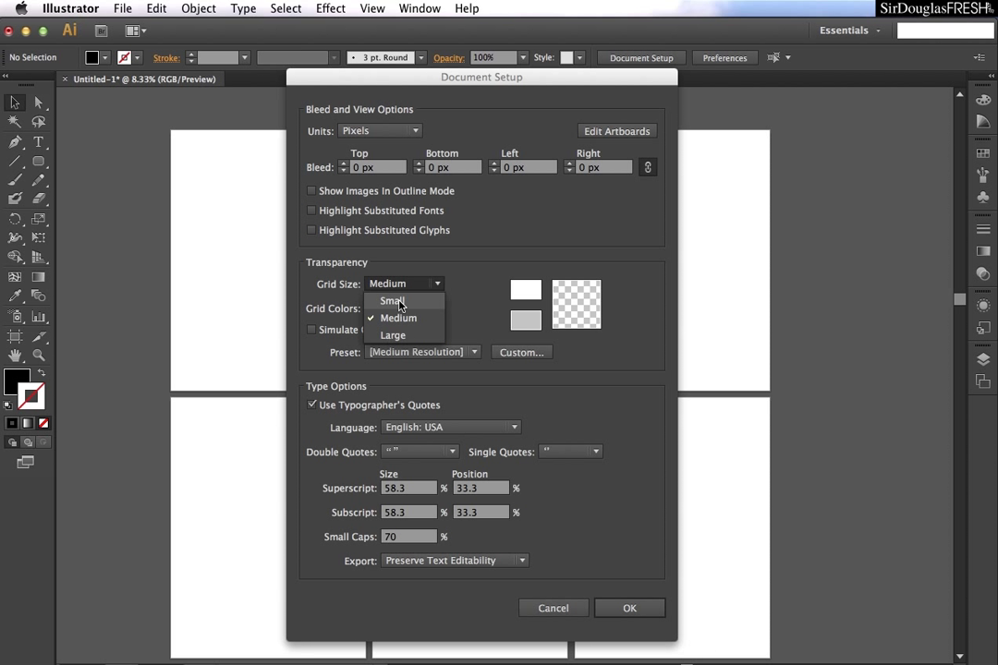
pyautogui.click(392, 300)
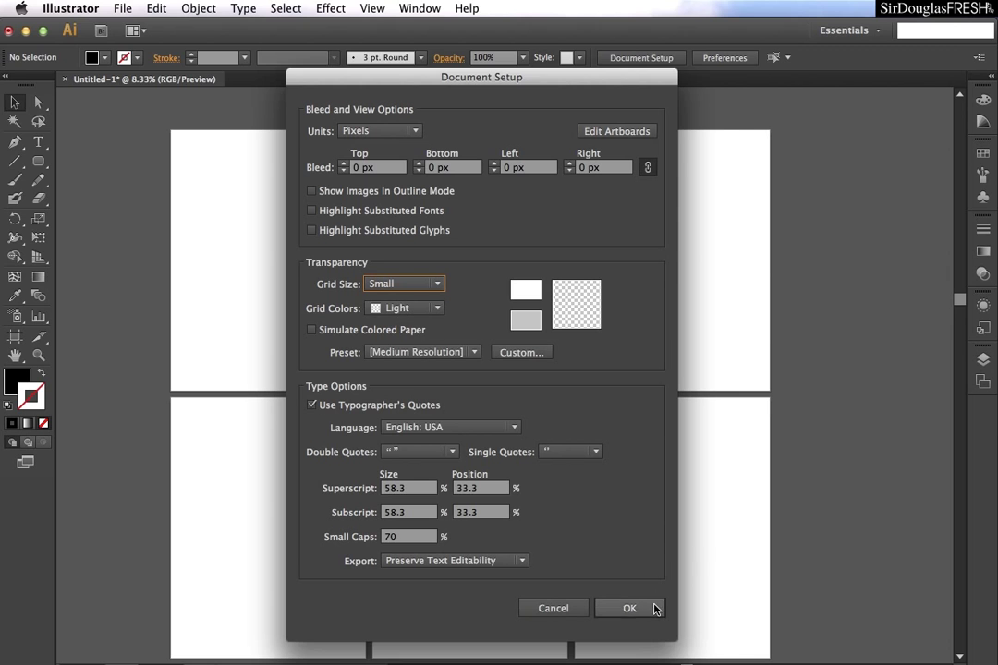
pyautogui.click(630, 608)
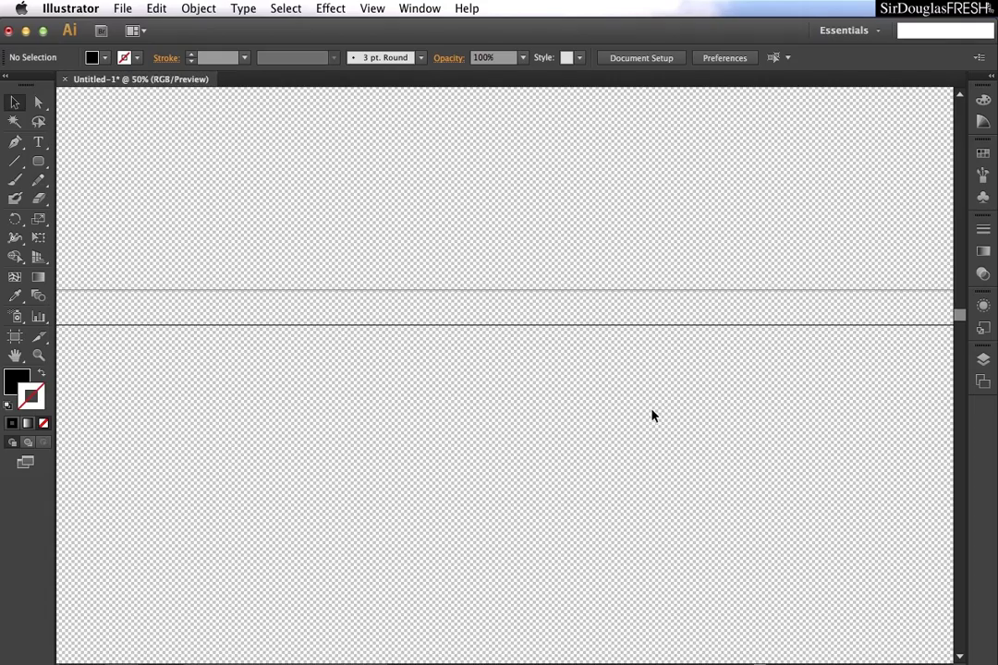
pyautogui.click(640, 57)
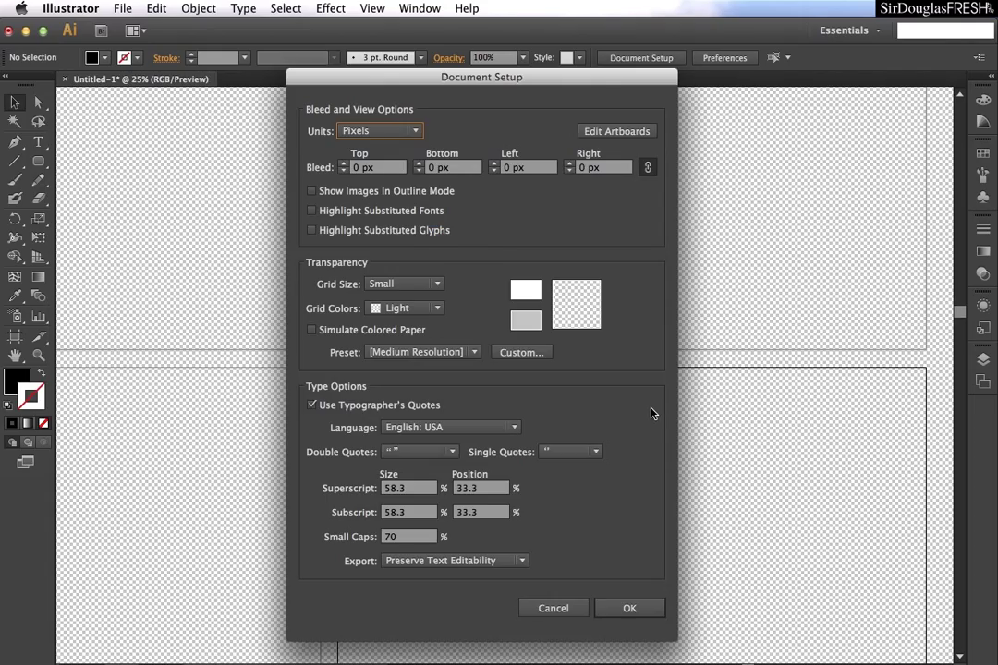
pyautogui.click(437, 308)
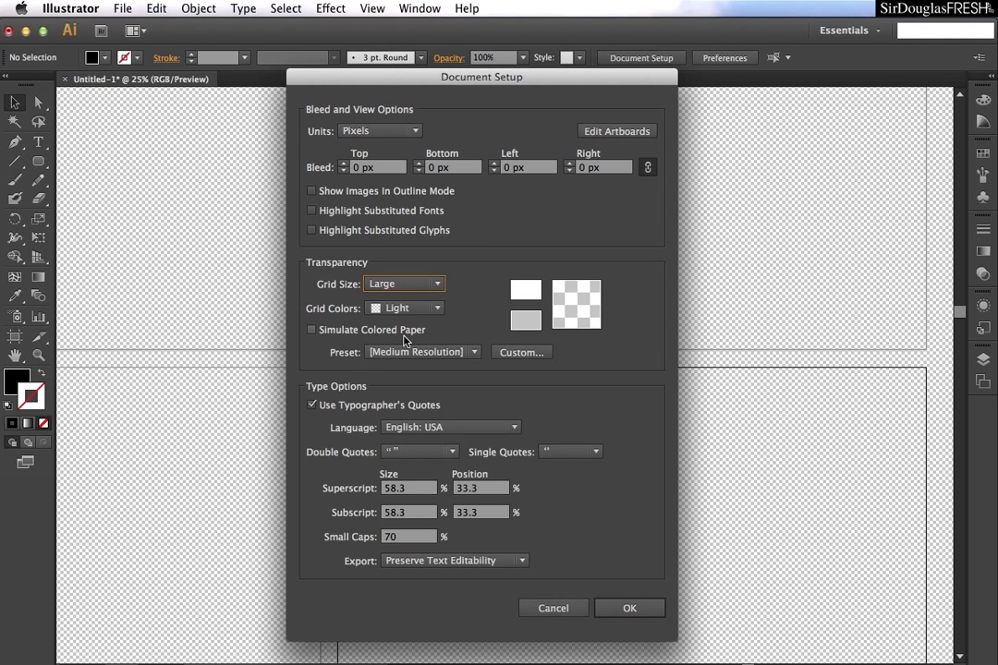
pyautogui.click(629, 608)
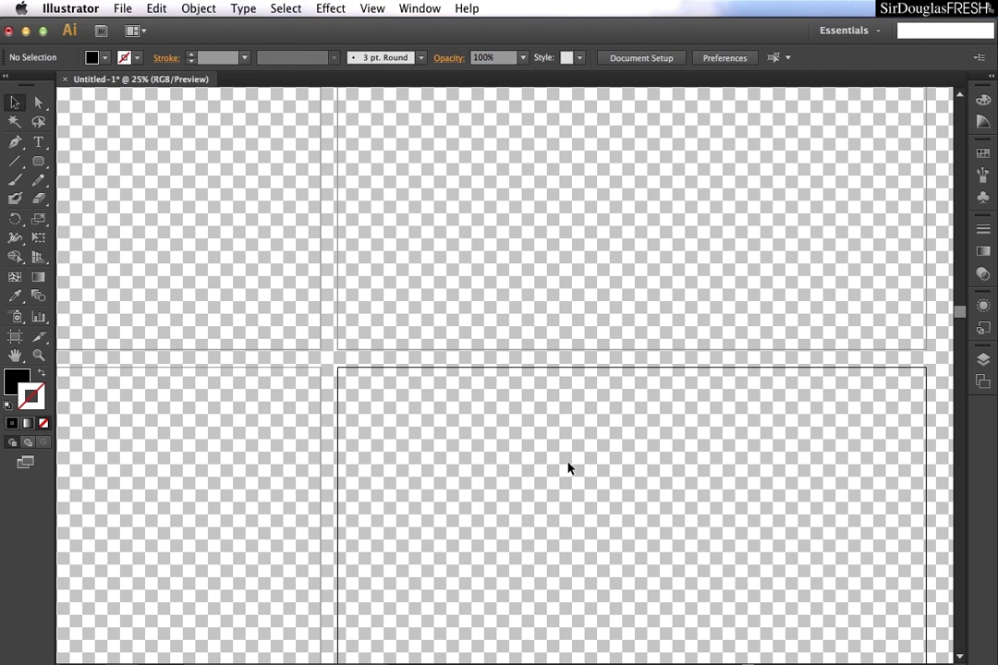
pyautogui.moveTo(539, 454)
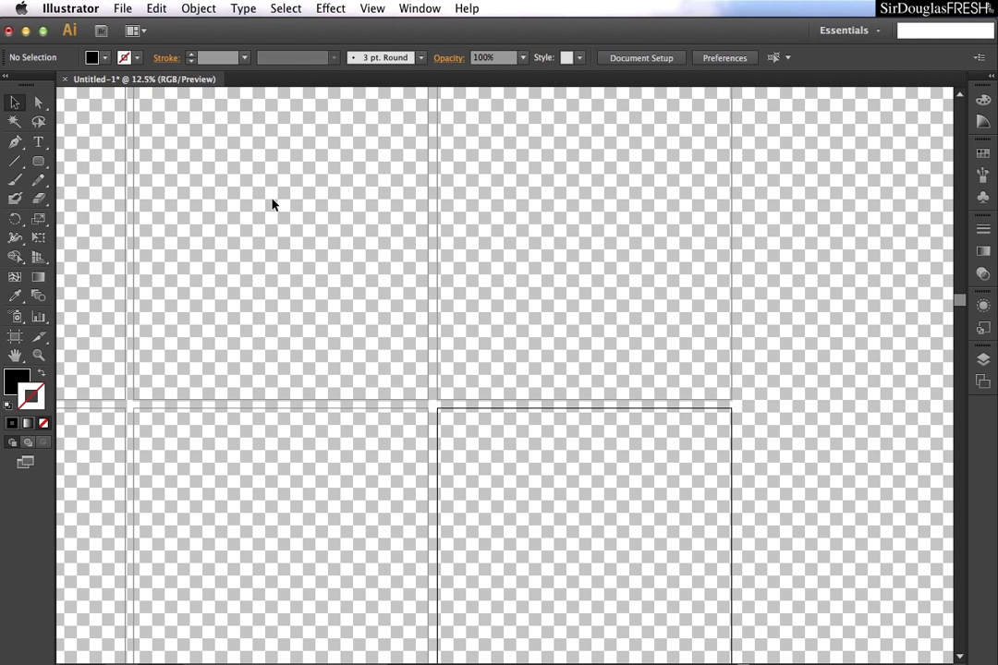
# Set the transparency grid to Medium with dark colours and reopen Document Setup.
pyautogui.click(639, 57)
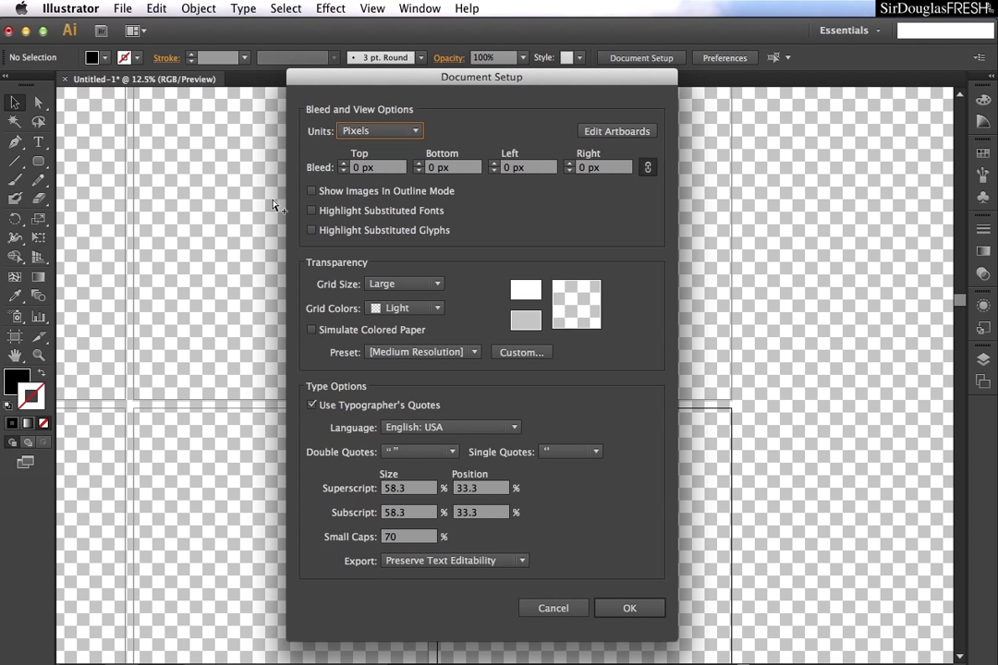
pyautogui.click(404, 284)
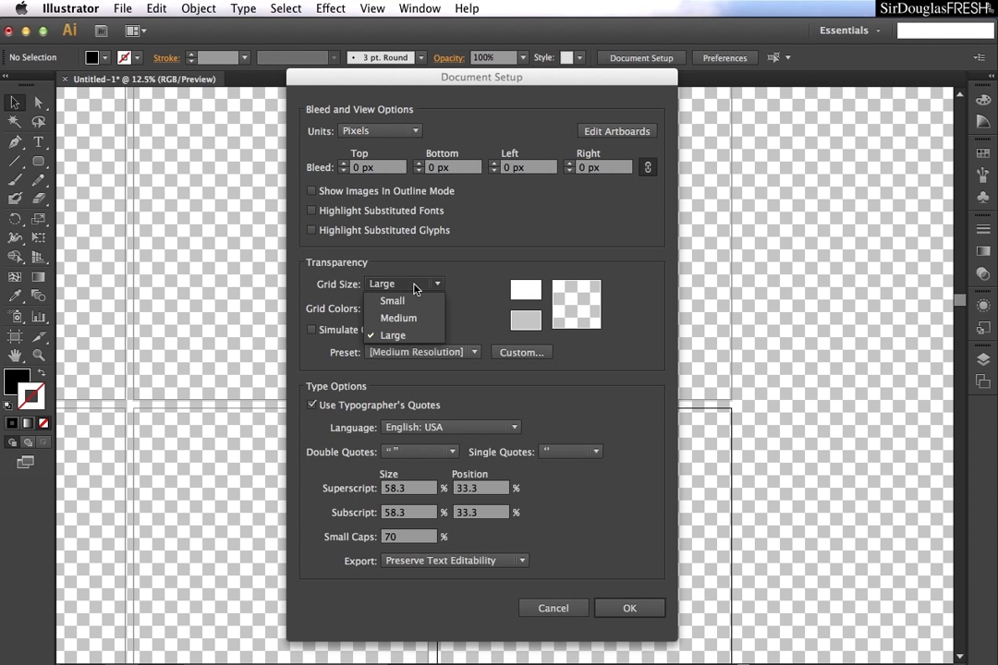
pyautogui.click(399, 317)
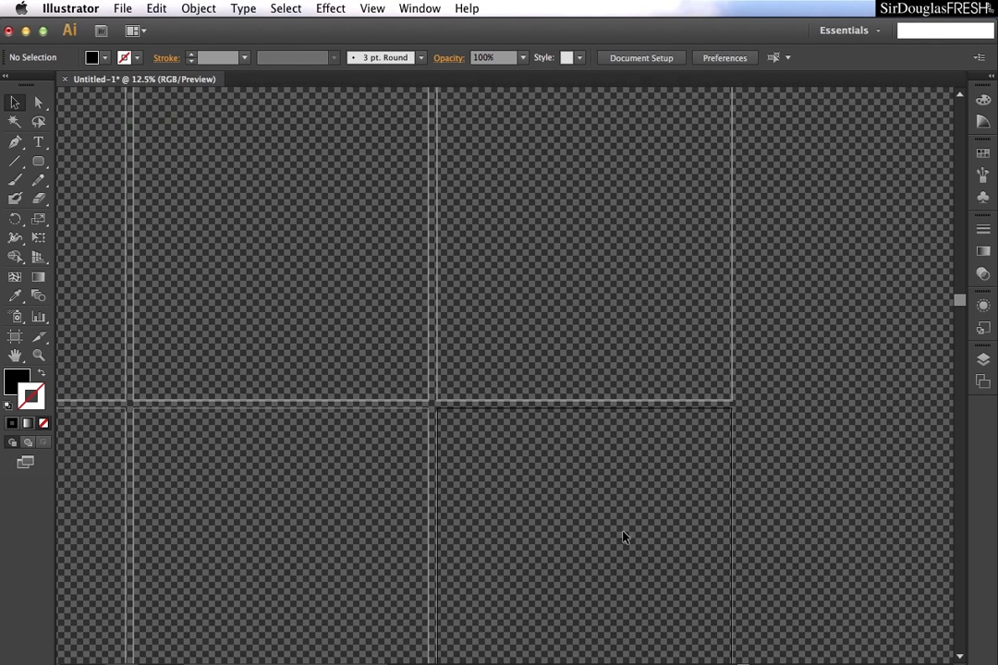
pyautogui.moveTo(509, 469)
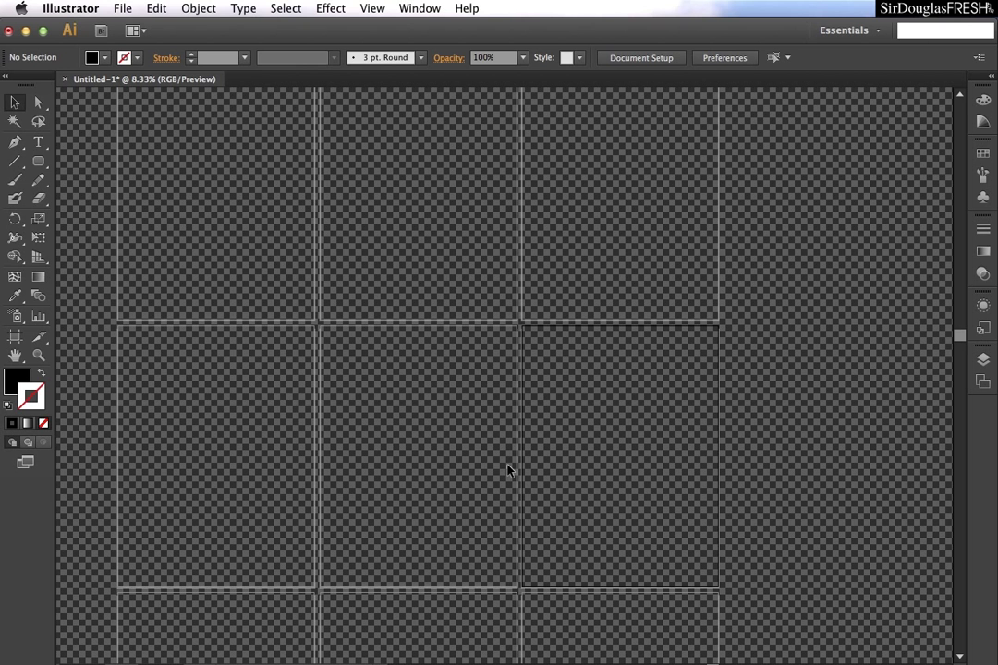
pyautogui.click(640, 57)
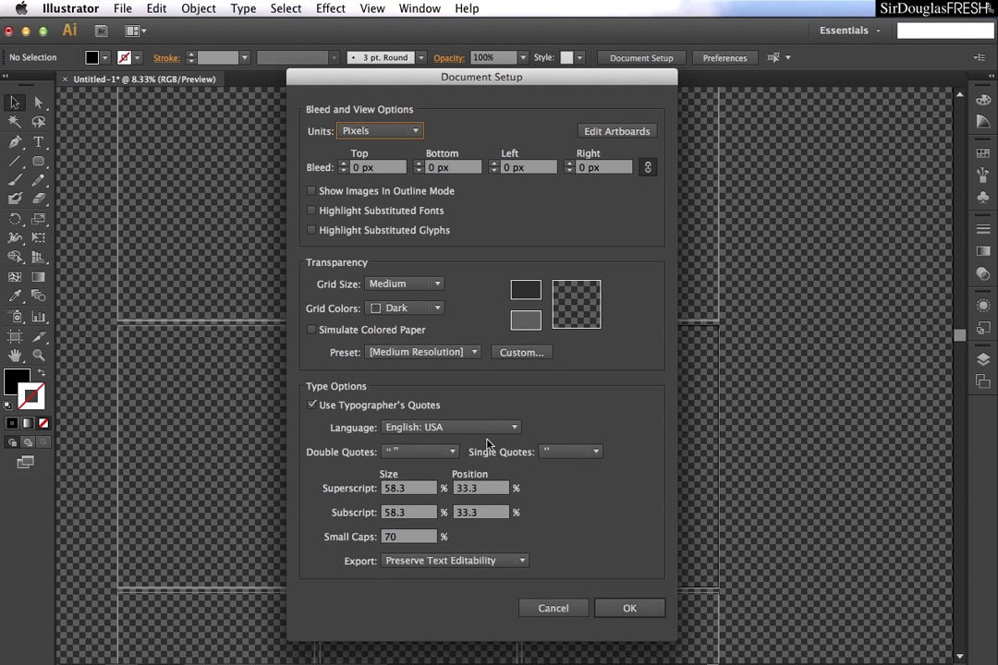
# Set Grid Colors to Light and toggle Simulate Colored Paper on then off.
pyautogui.click(405, 307)
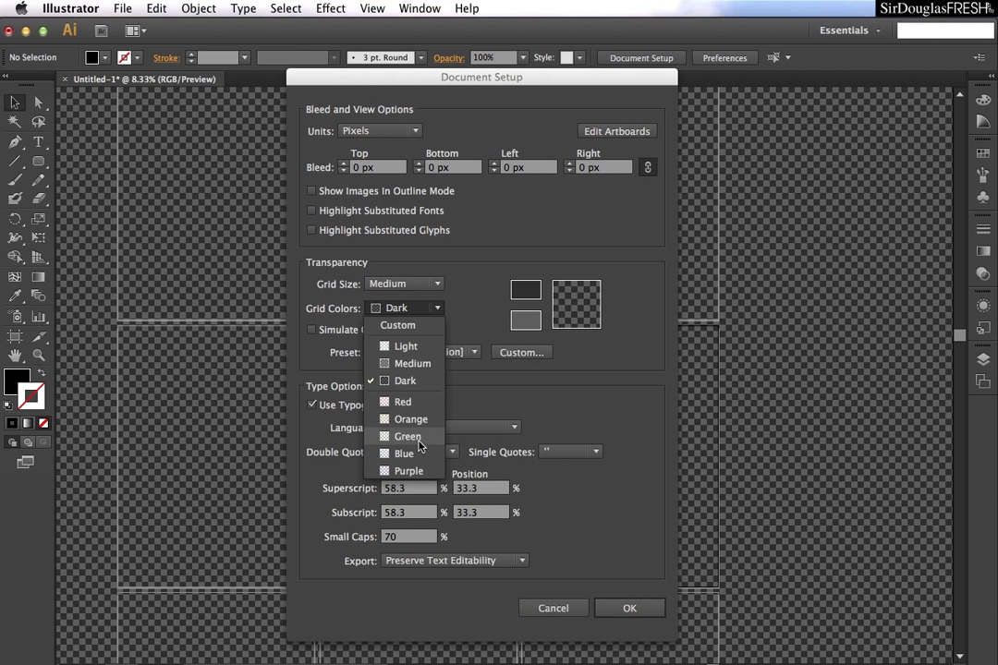
pyautogui.moveTo(420, 471)
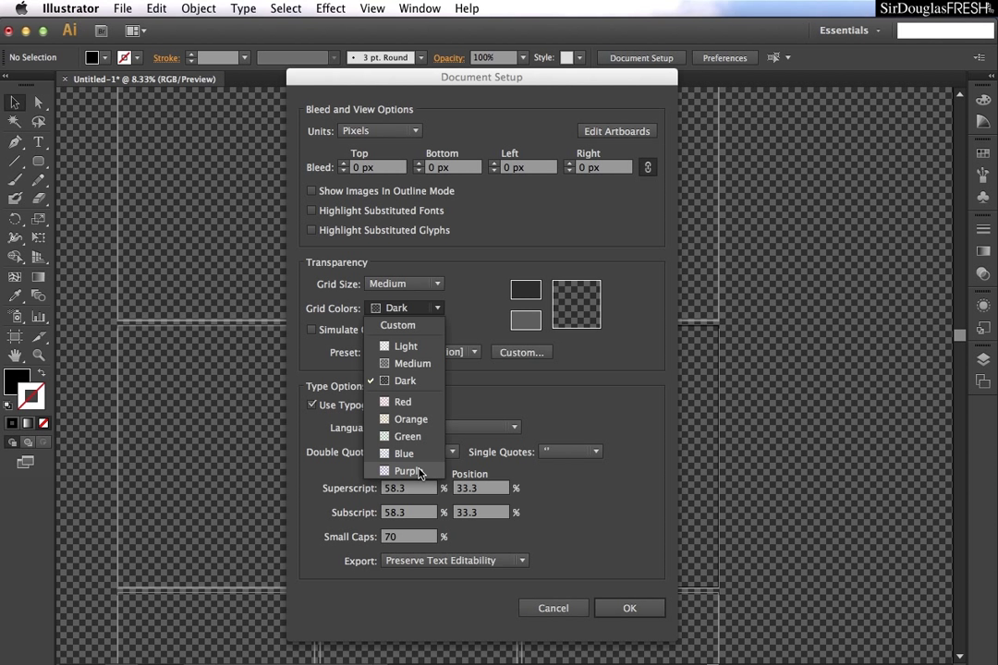
pyautogui.moveTo(403, 452)
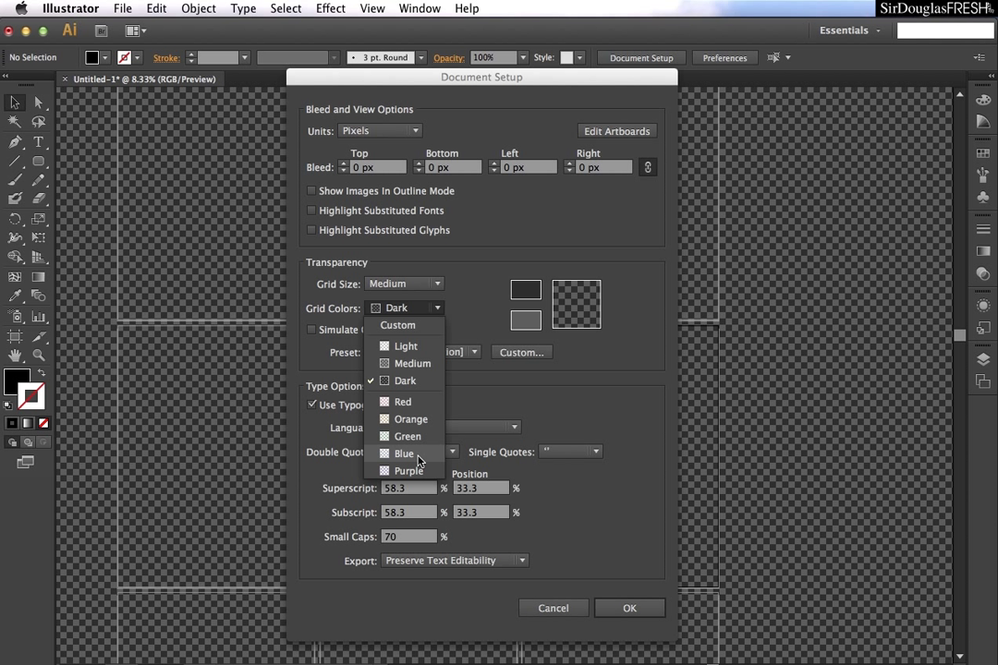
pyautogui.moveTo(404, 346)
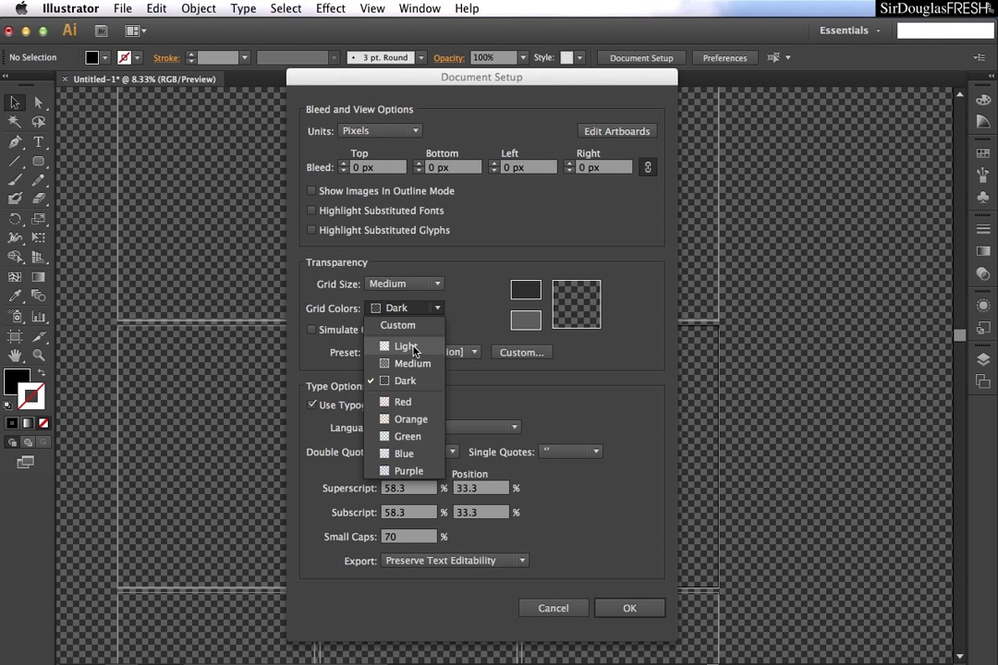
pyautogui.click(407, 346)
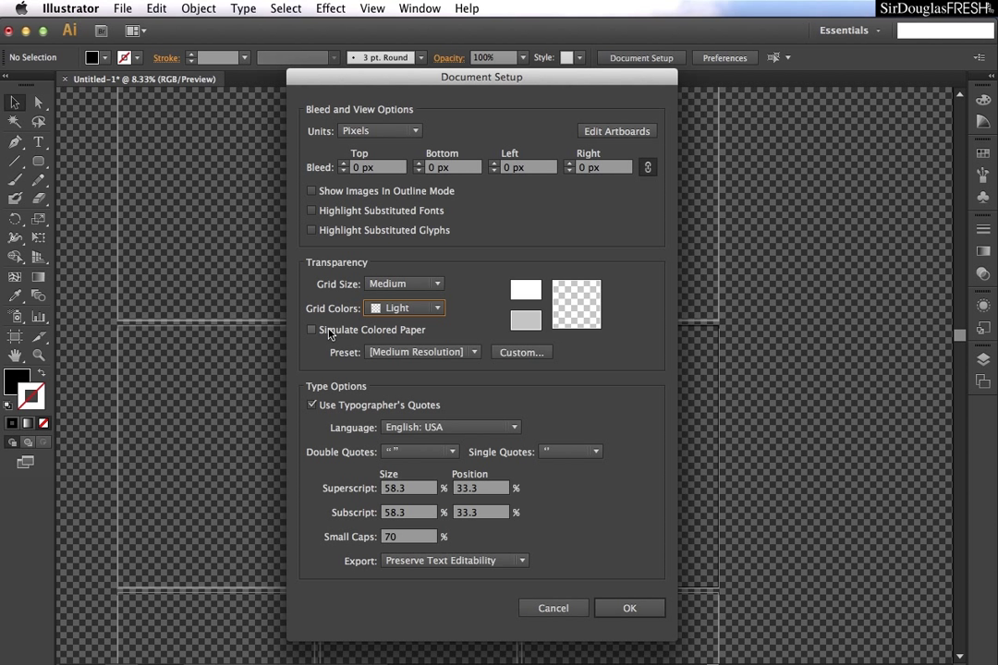
pyautogui.moveTo(317, 336)
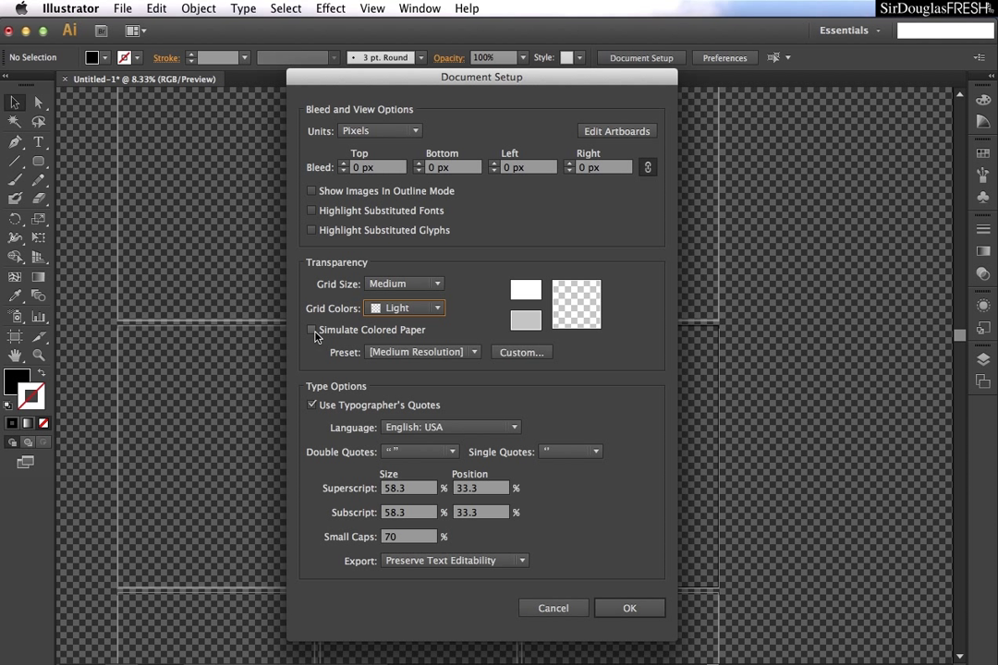
pyautogui.click(311, 330)
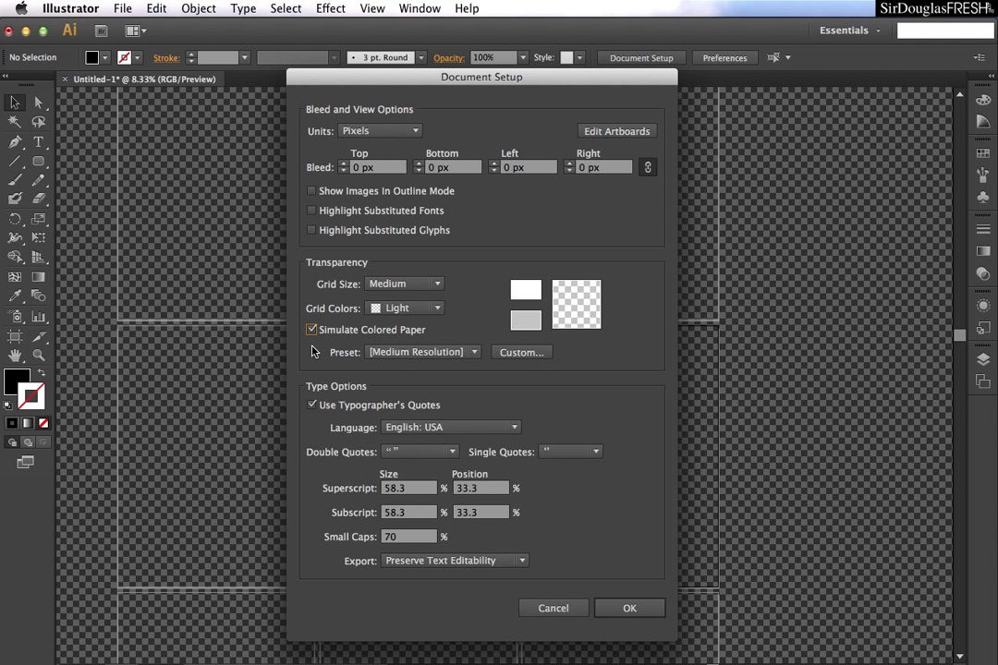
pyautogui.click(312, 329)
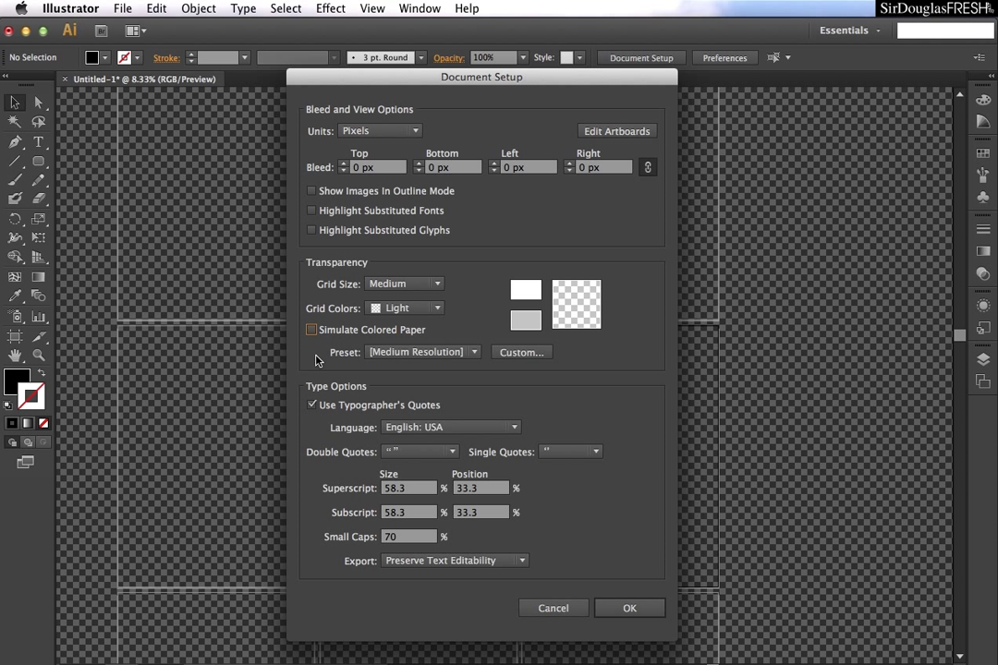
pyautogui.moveTo(329, 356)
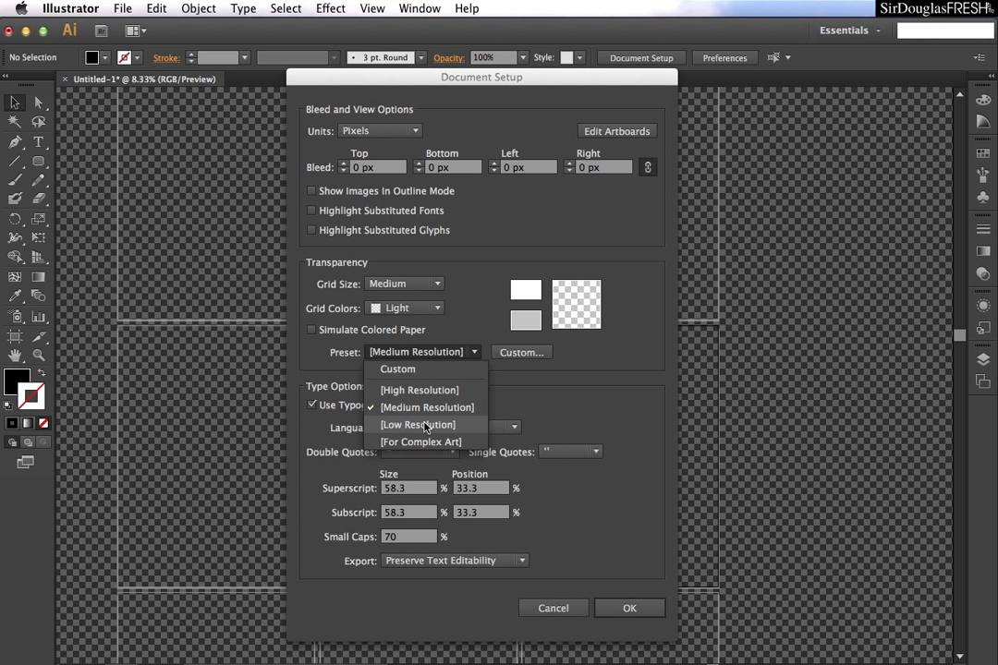
# Choose the [High Resolution] transparency preset and preview its Custom flattener options without changes.
pyautogui.click(418, 389)
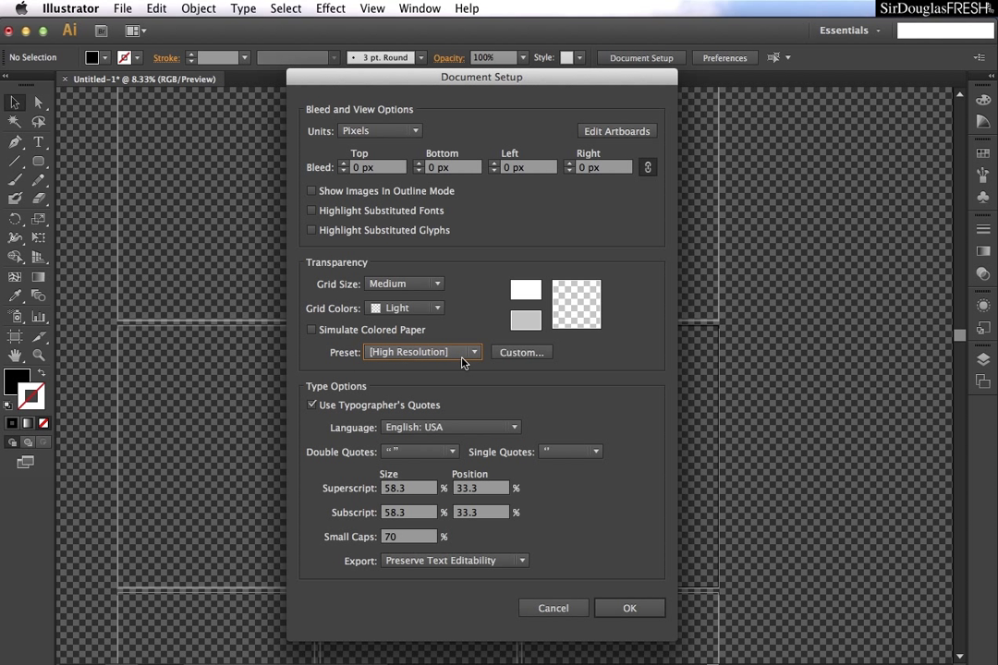
pyautogui.moveTo(452, 361)
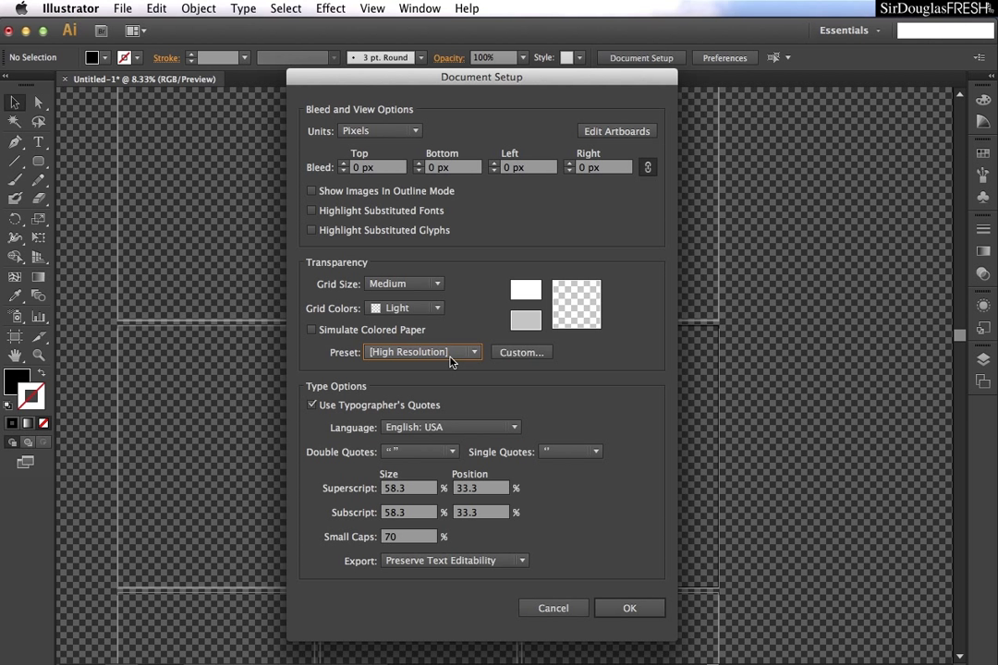
pyautogui.click(521, 352)
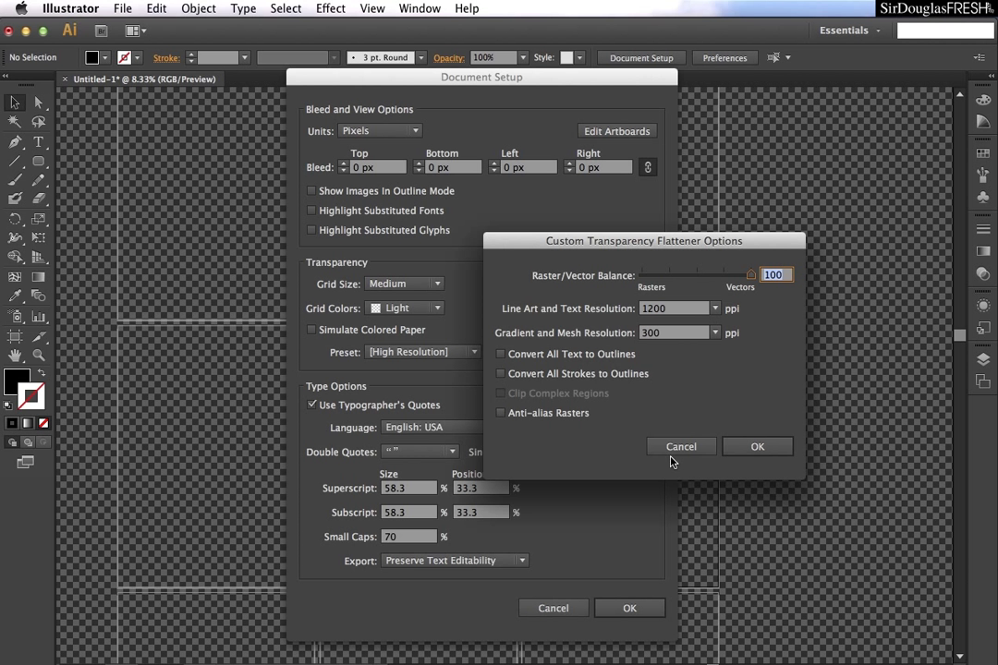
pyautogui.click(681, 446)
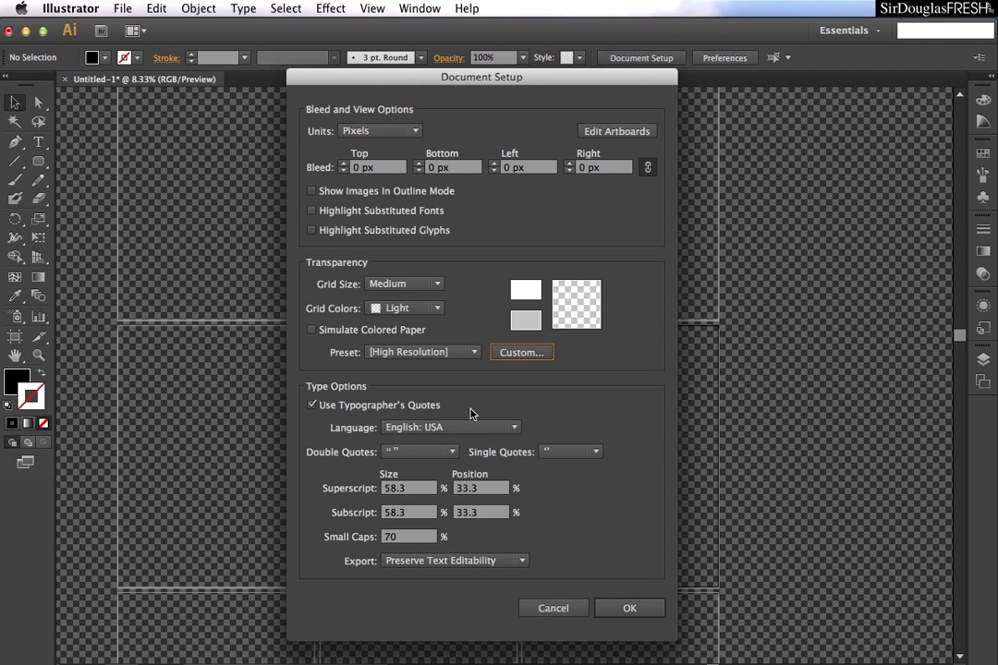
pyautogui.moveTo(341, 453)
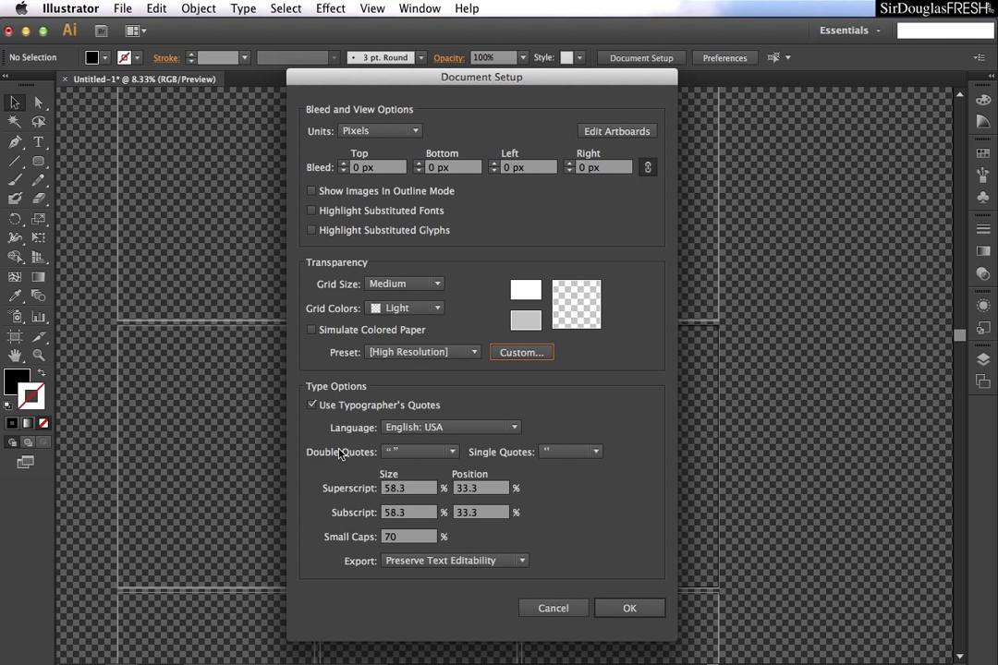
pyautogui.moveTo(386, 529)
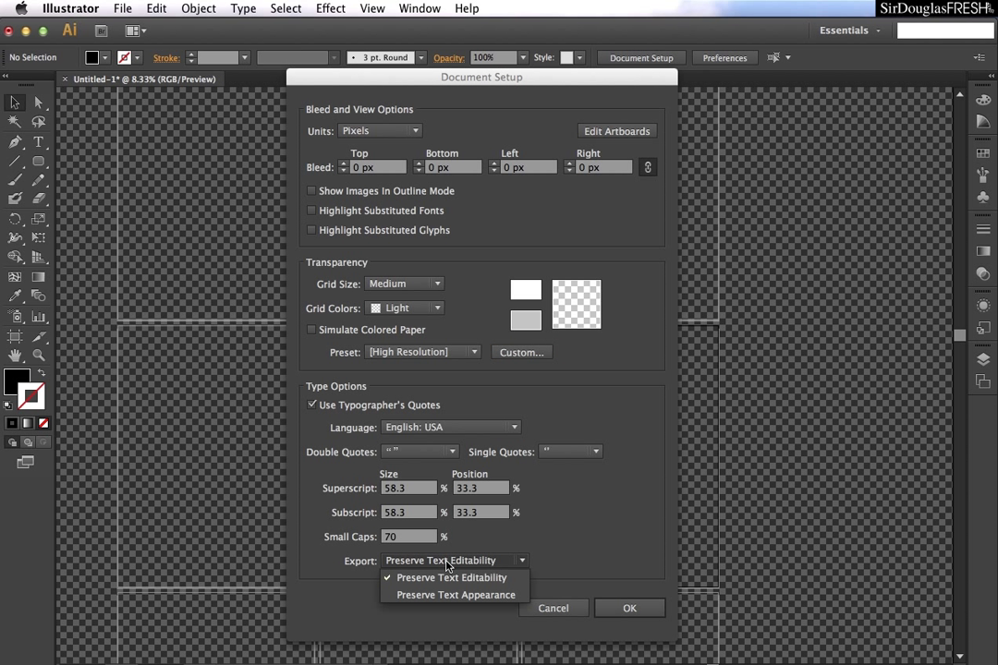
pyautogui.moveTo(453, 595)
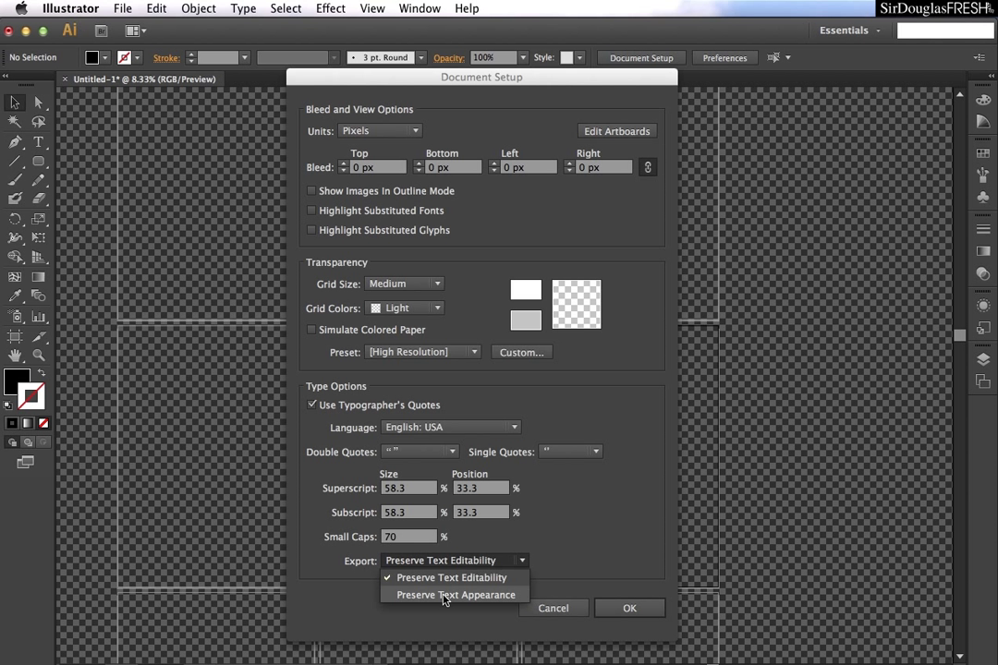
pyautogui.moveTo(439, 578)
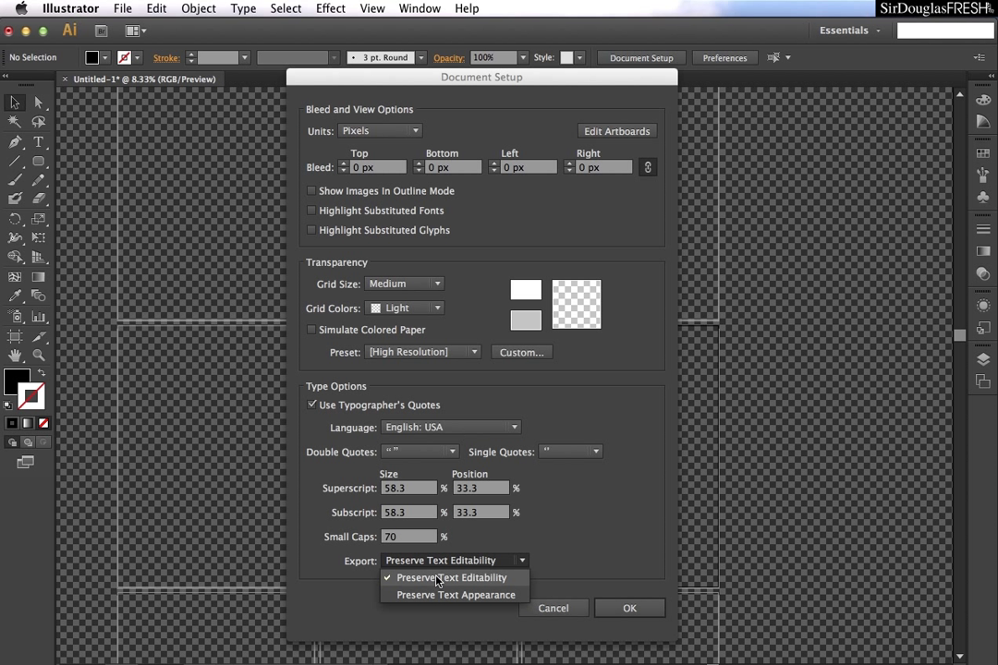
pyautogui.moveTo(437, 594)
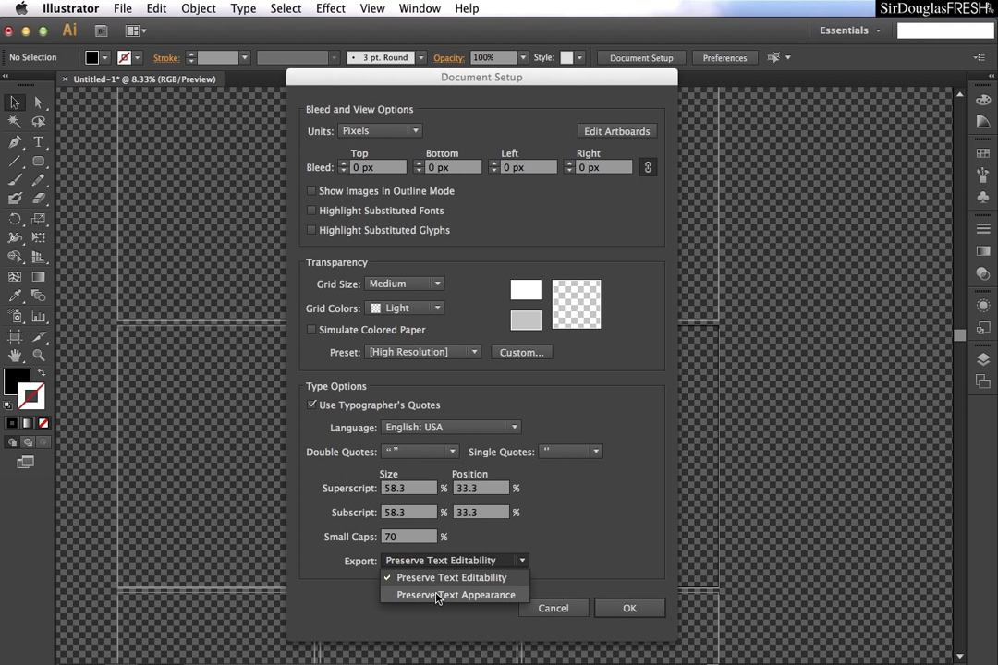
# Set the Type Options Export dropdown to Preserve Text Appearance.
pyautogui.click(453, 595)
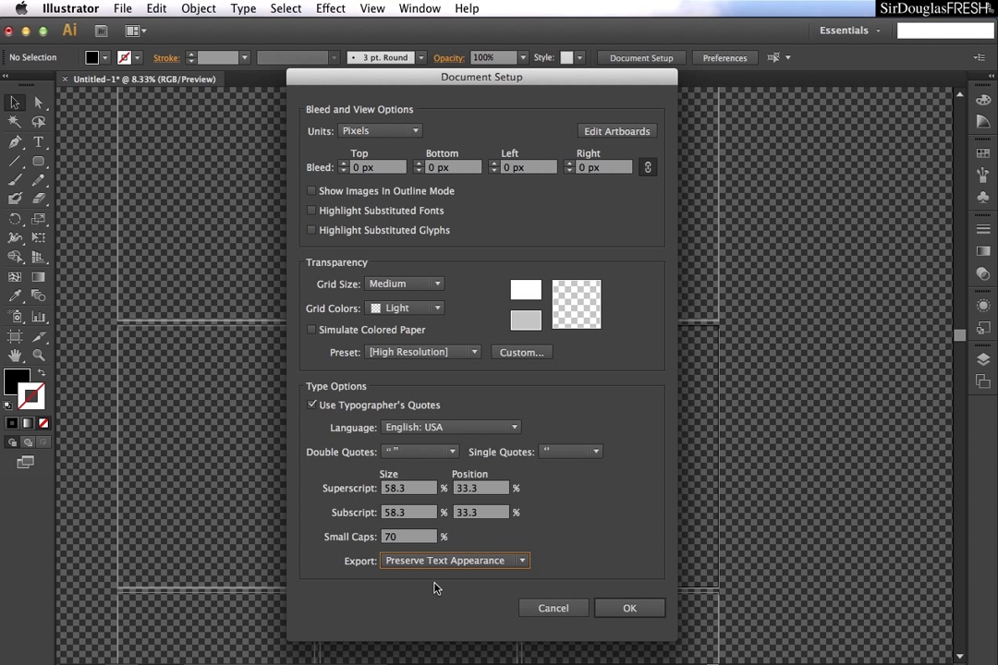
pyautogui.click(454, 560)
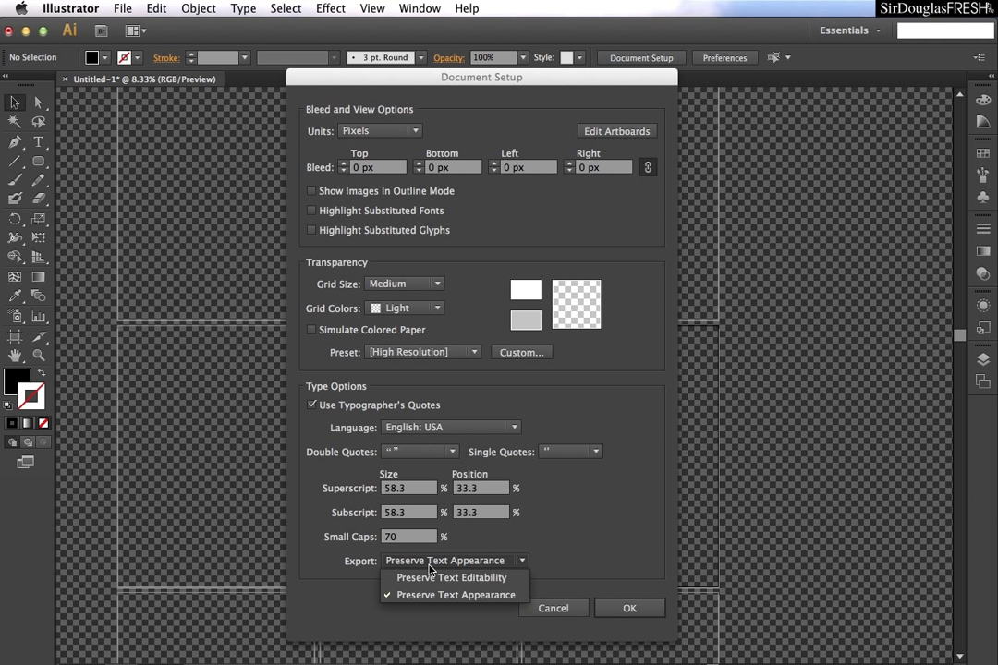
pyautogui.click(454, 595)
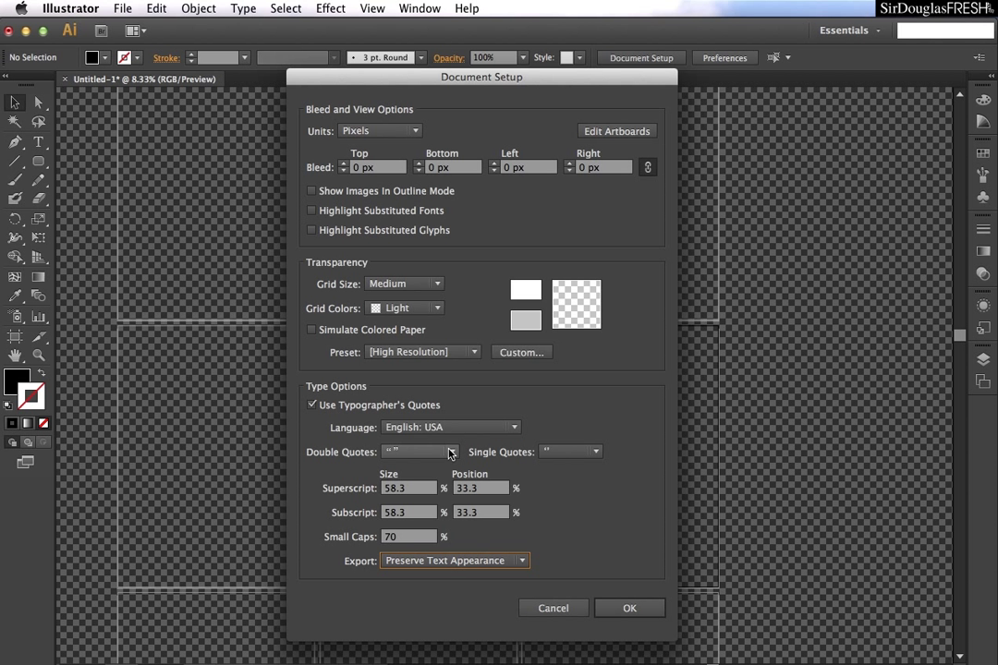
pyautogui.moveTo(425, 548)
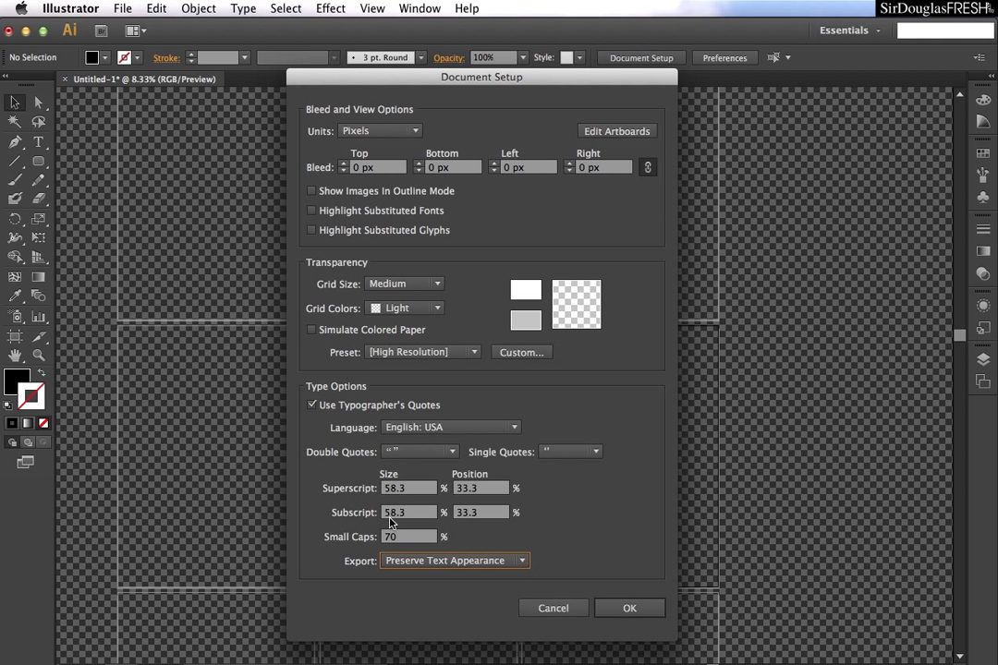
pyautogui.moveTo(411, 497)
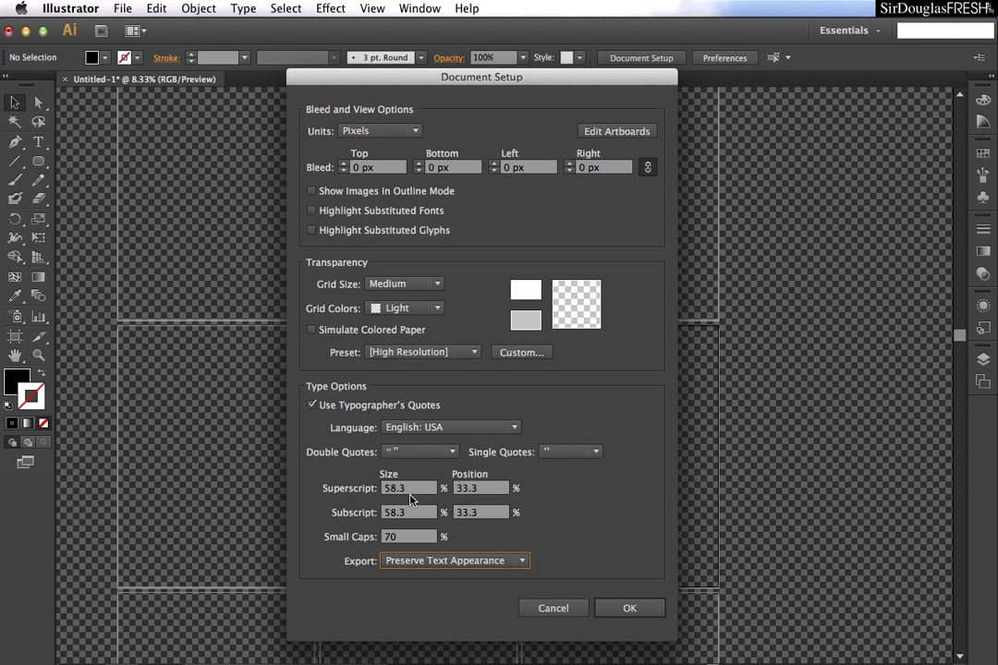
pyautogui.moveTo(447, 436)
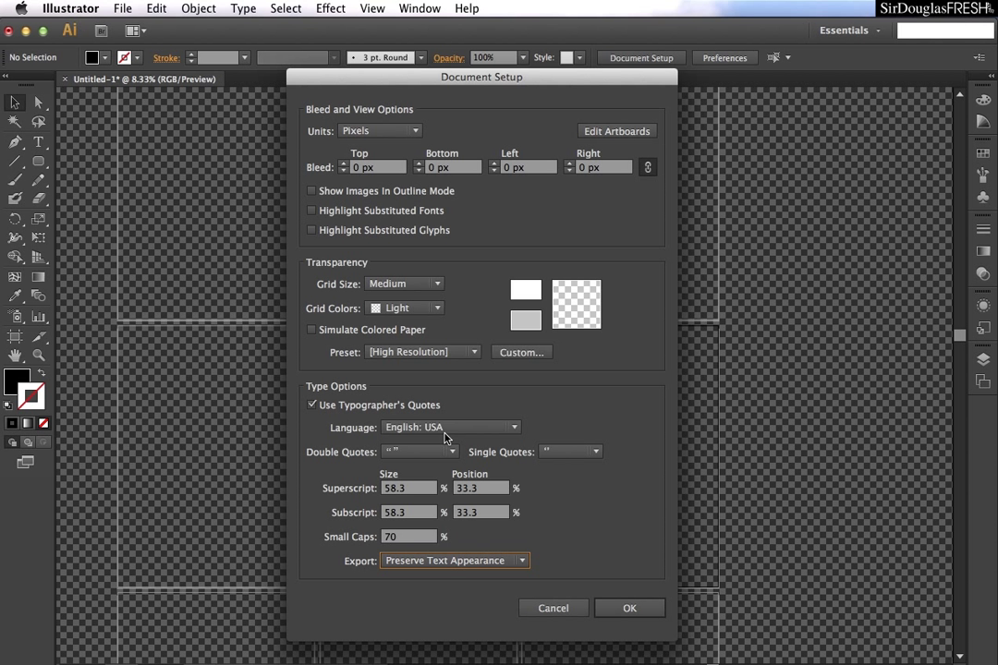
pyautogui.moveTo(317, 409)
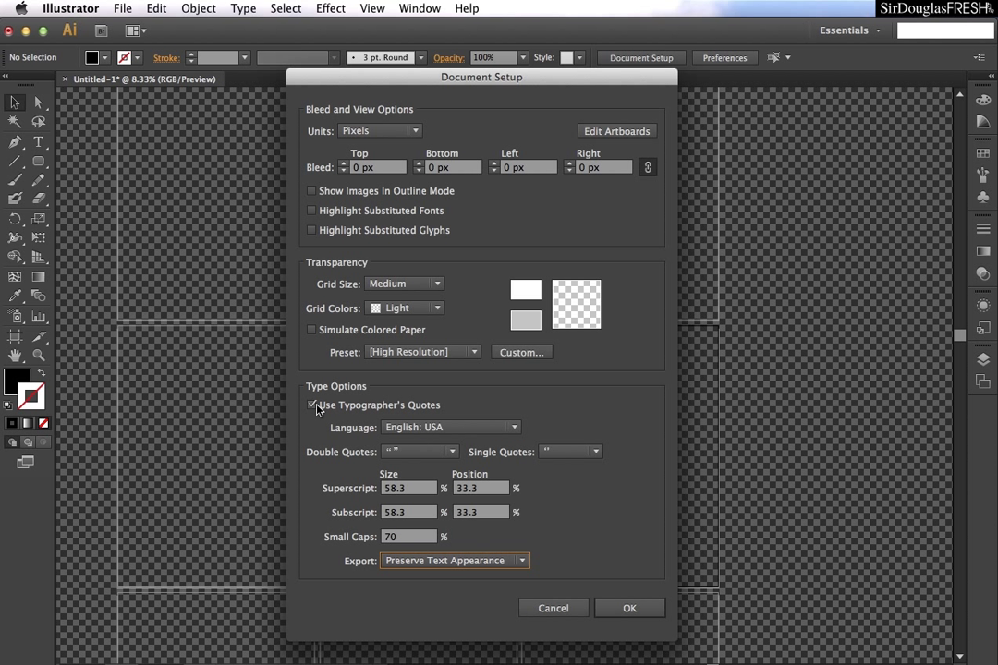
# Keep Use Typographer's Quotes on, choose corner-bracket double quotes, and confirm Document Setup.
pyautogui.click(313, 405)
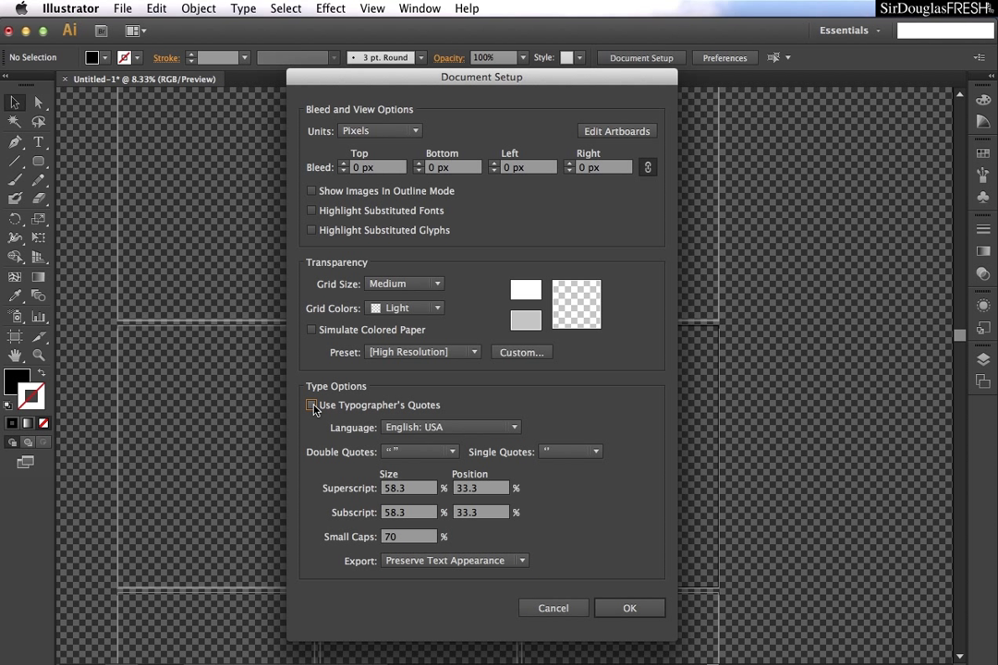
pyautogui.click(312, 405)
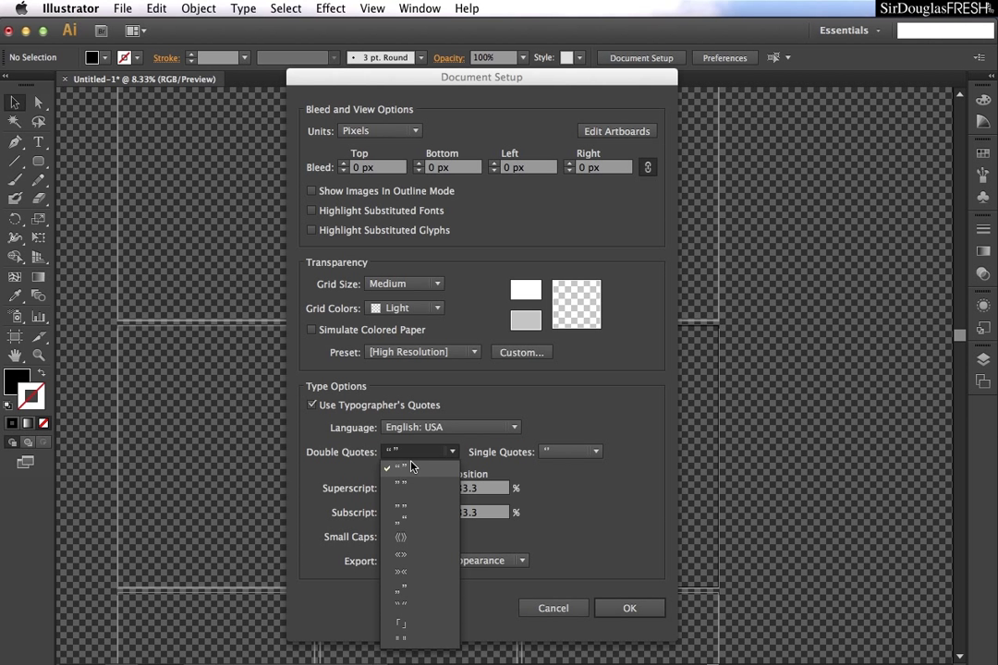
pyautogui.moveTo(402, 562)
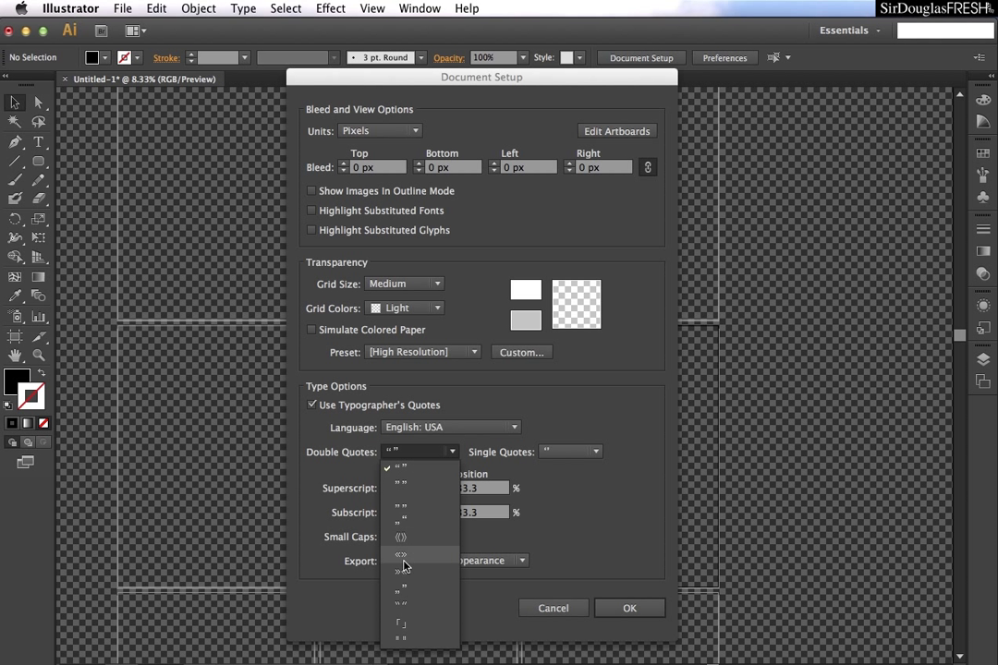
pyautogui.click(400, 571)
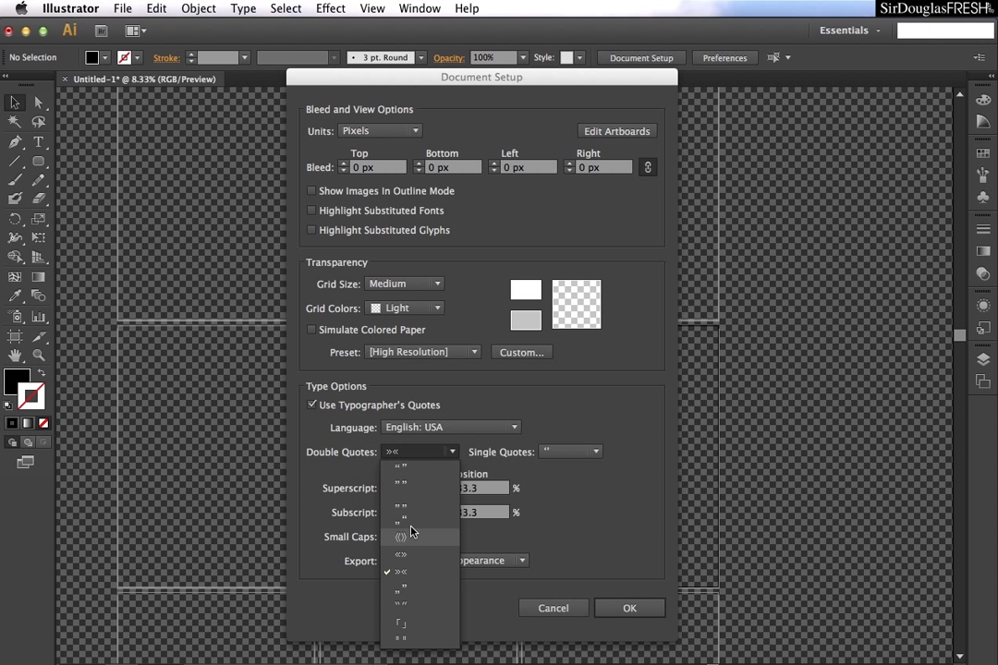
pyautogui.moveTo(411, 481)
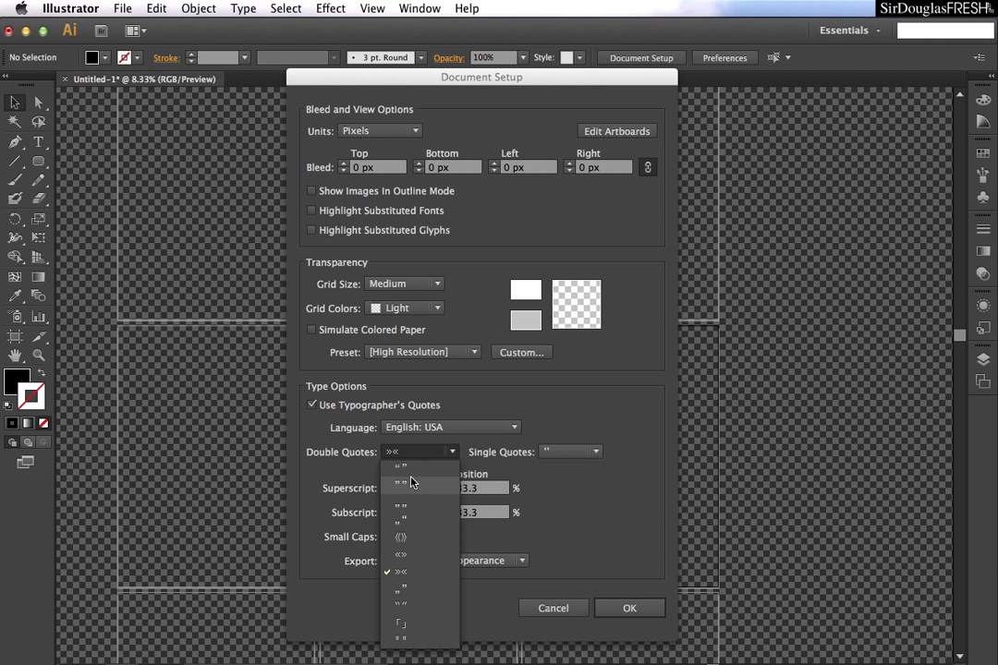
pyautogui.moveTo(411, 632)
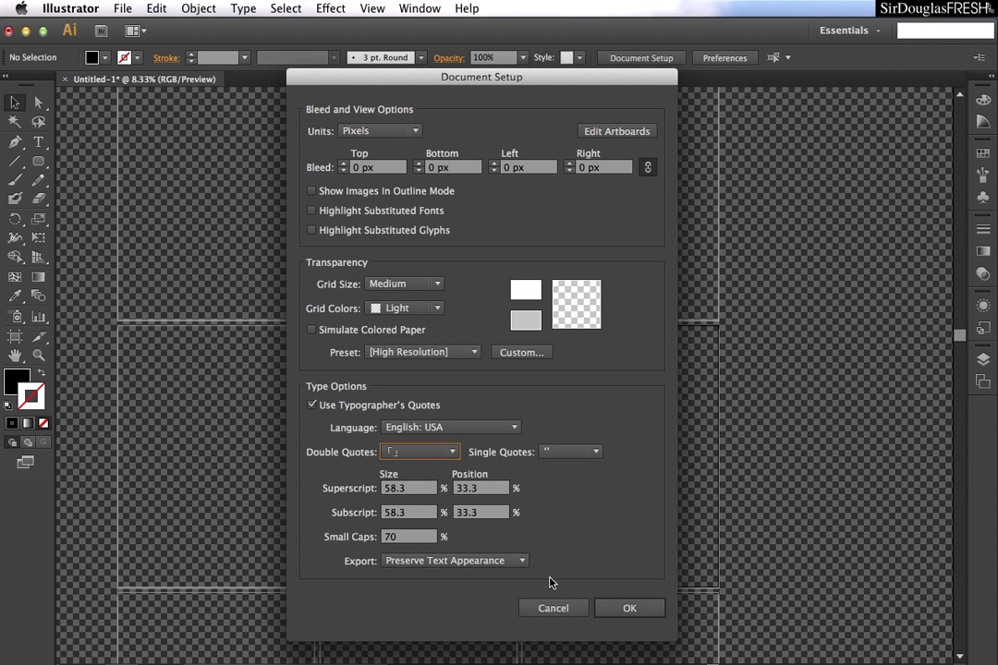
pyautogui.click(630, 608)
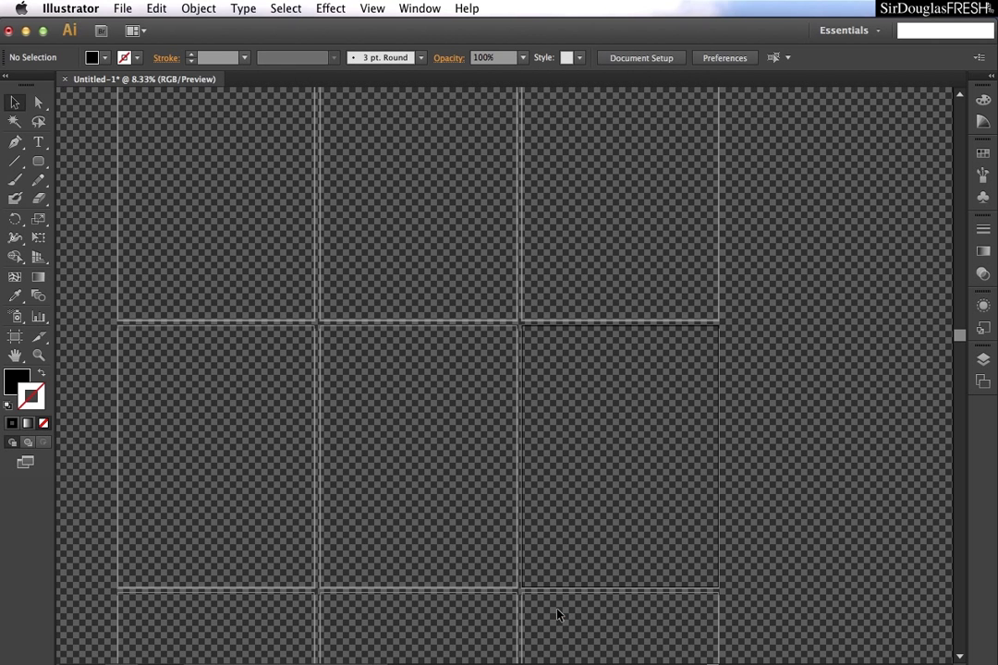